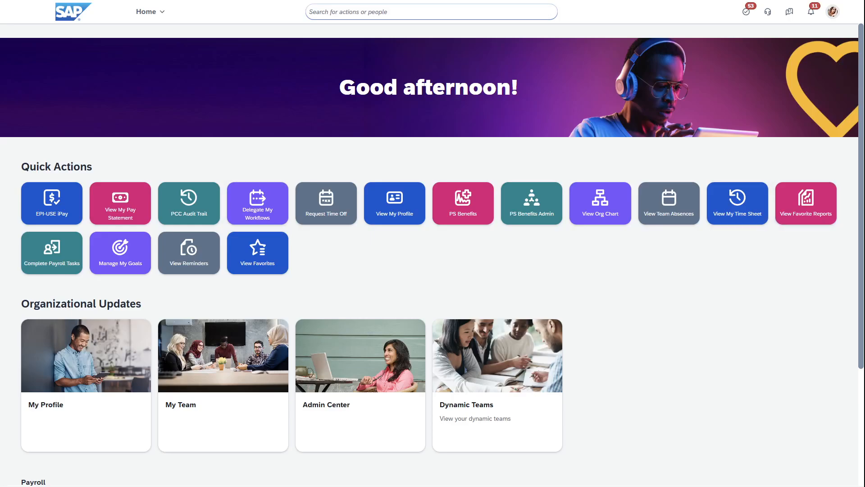
type("ellen")
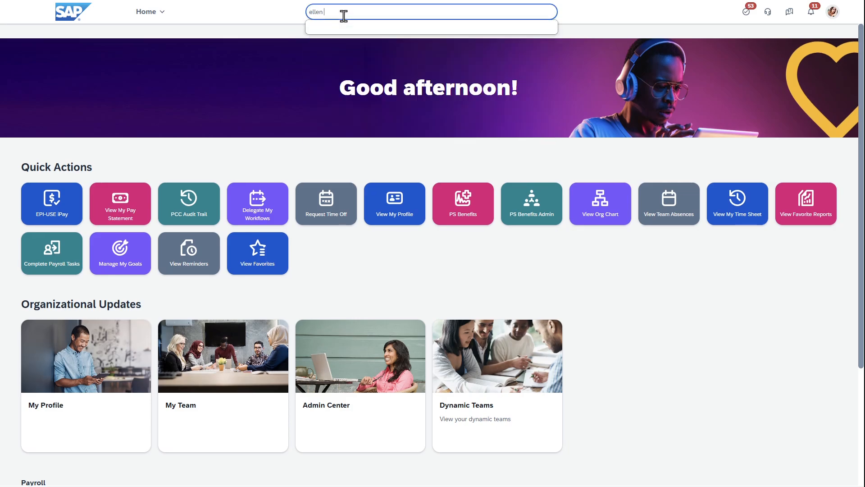
type("ellen")
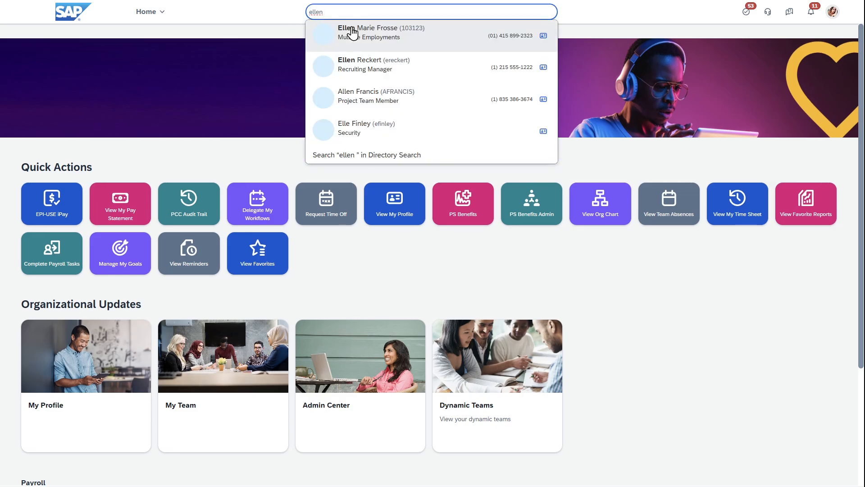
left_click(373, 64)
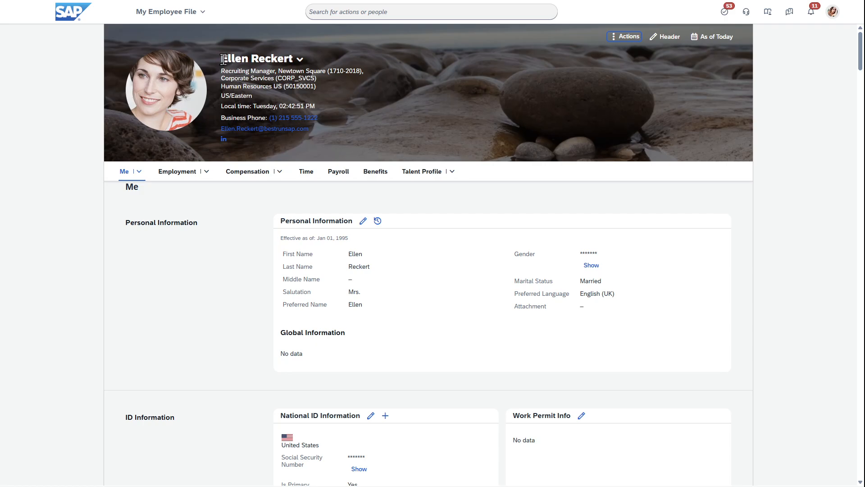
mouse_move(340, 155)
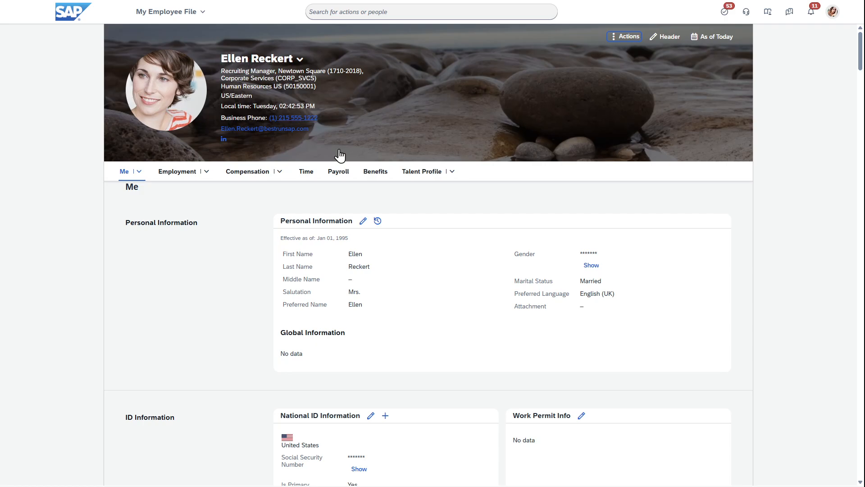
mouse_move(178, 174)
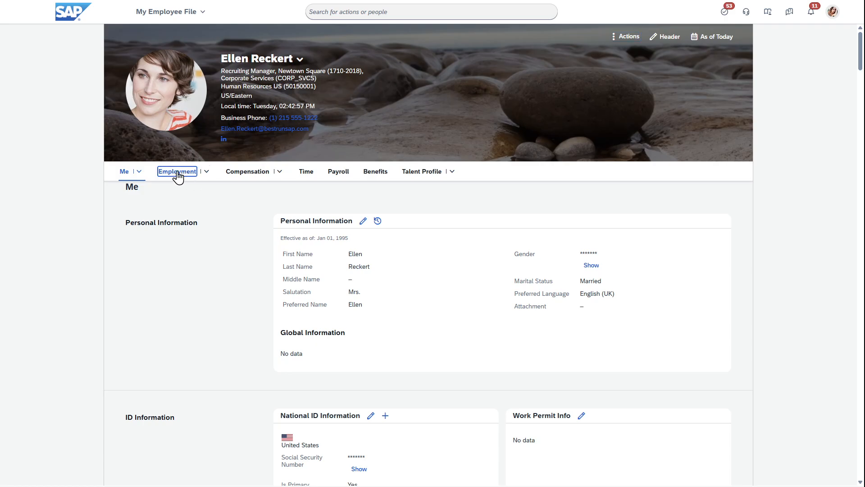
- Show the employee's Employment section with position and organization information
left_click(177, 171)
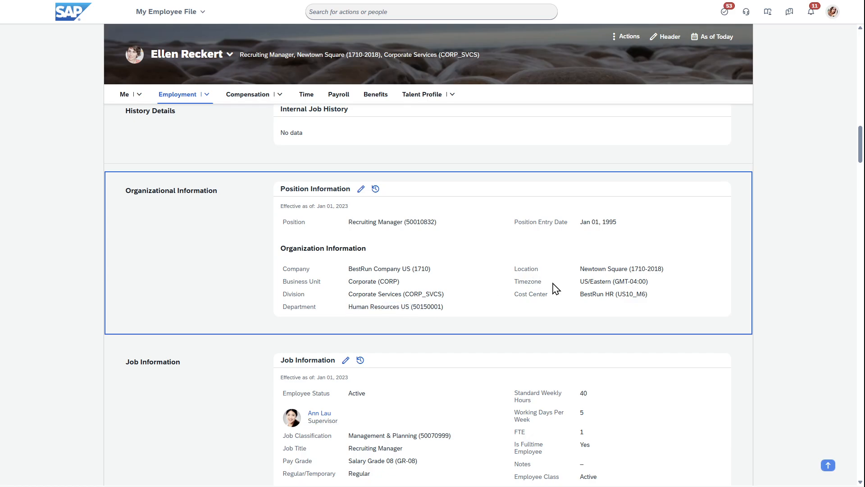
mouse_move(283, 285)
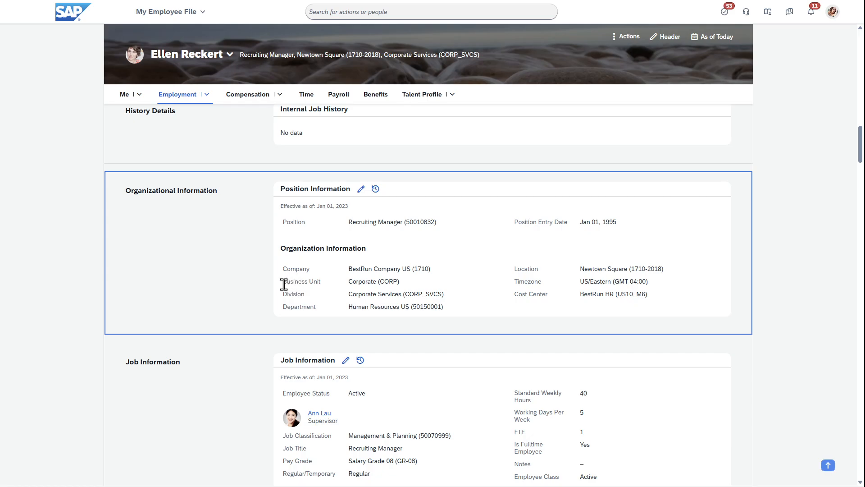
mouse_move(595, 307)
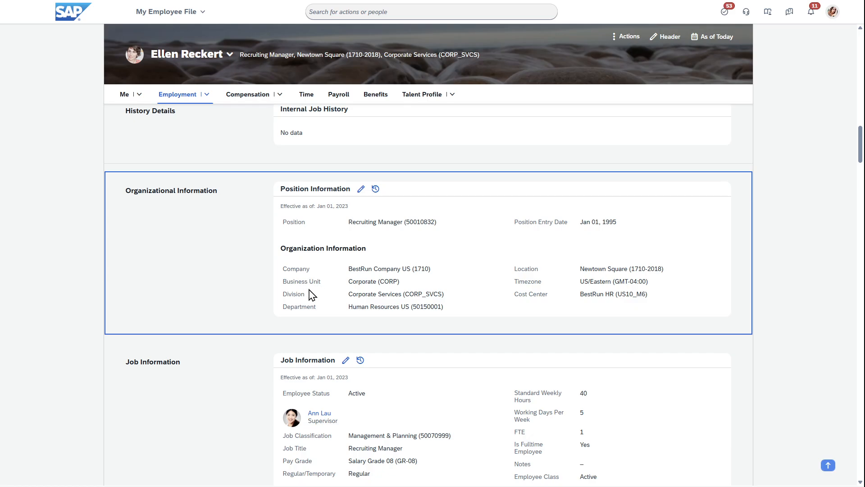
left_click(168, 11)
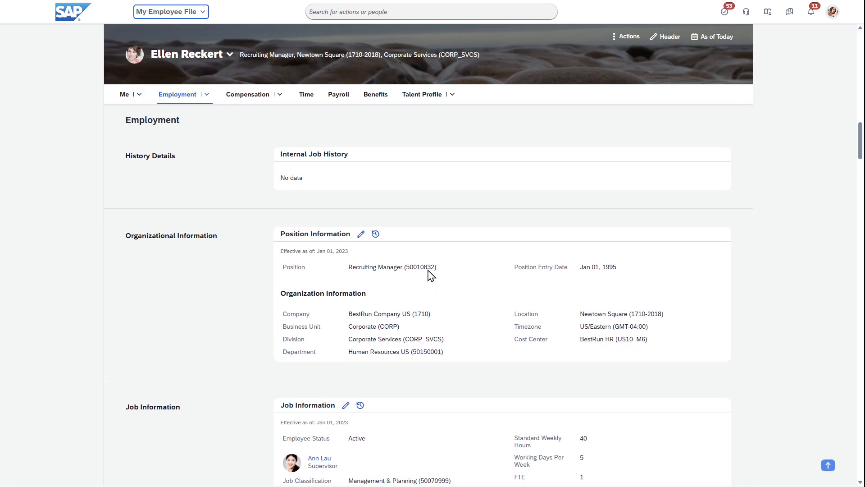
- Return to Home and launch EPI-USE Query Manager from the Payroll tiles
left_click(170, 10)
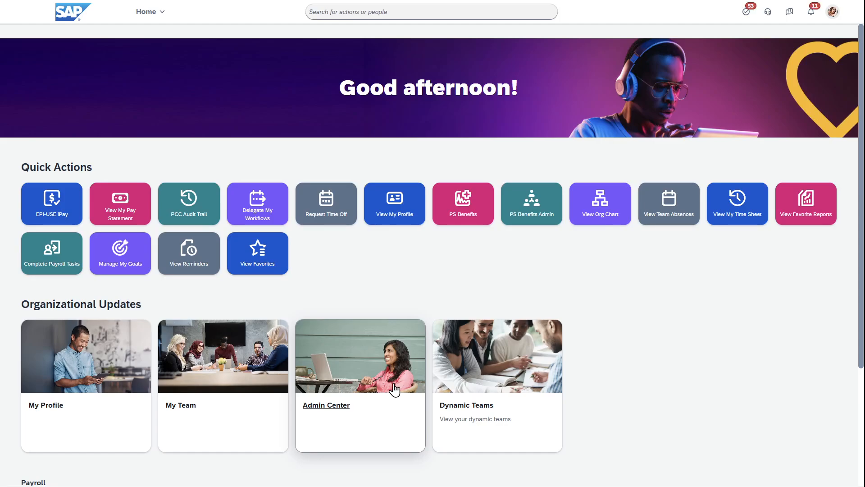
scroll("down", 3)
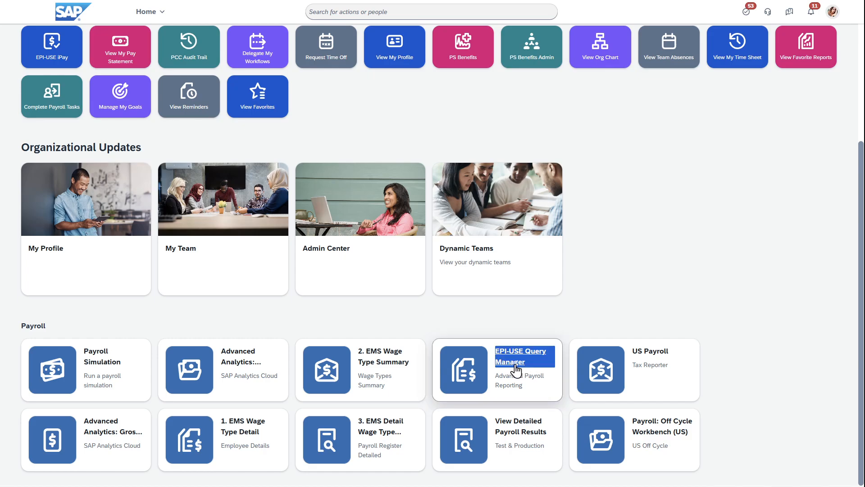
left_click(520, 357)
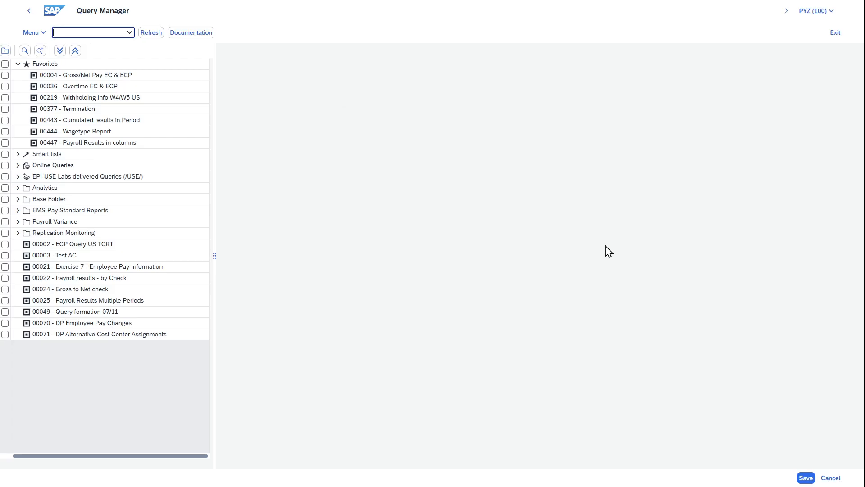
- Open query 00004 Gross/Net Pay EC & ECP with main period 01/01/2023–12/31/2023
left_click(85, 75)
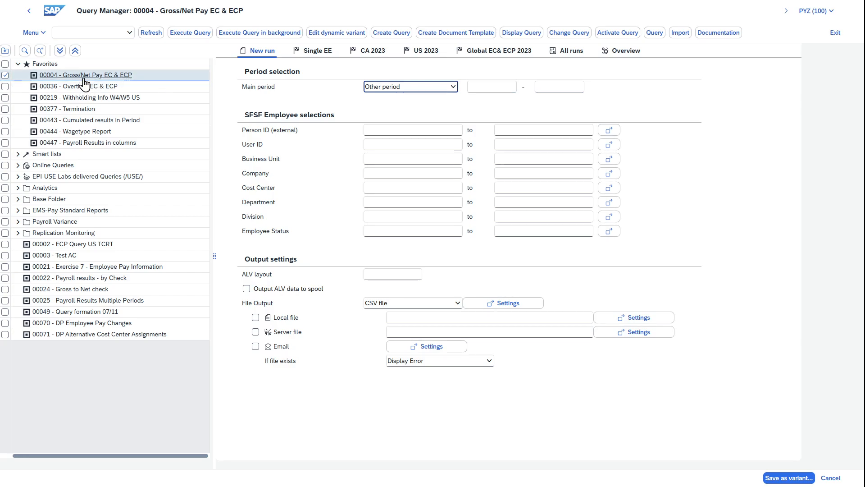
mouse_move(108, 86)
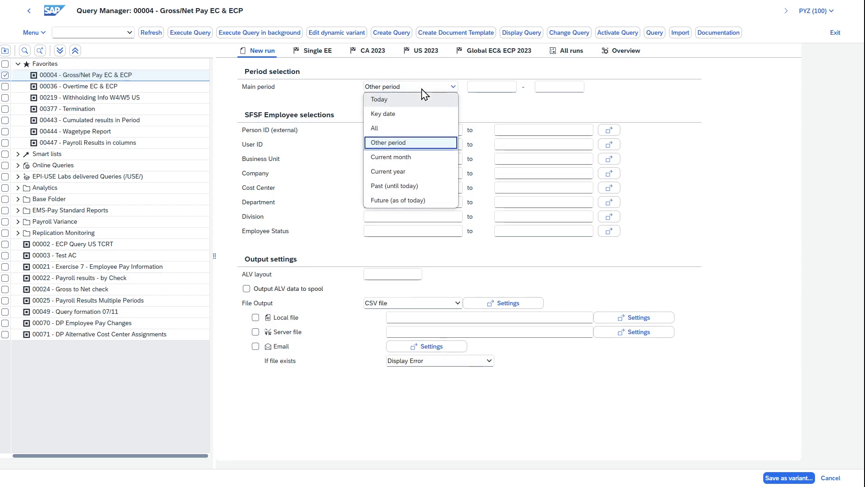
left_click(388, 143)
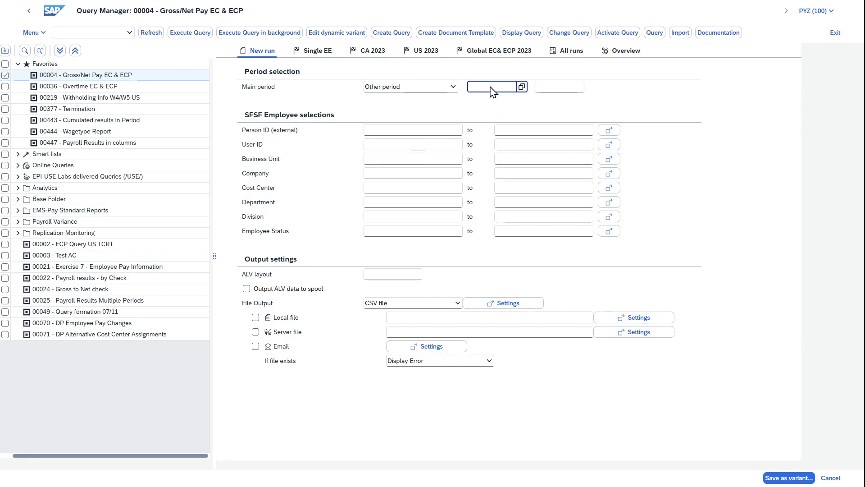
type("01")
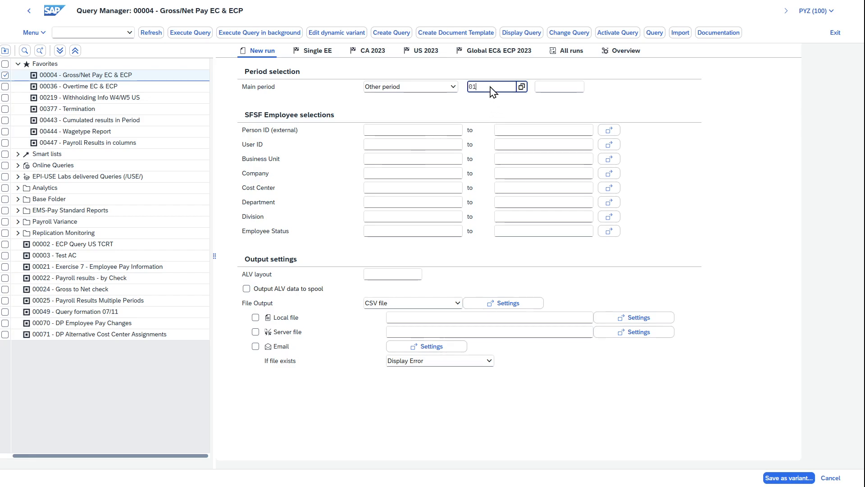
type("01/01/2023")
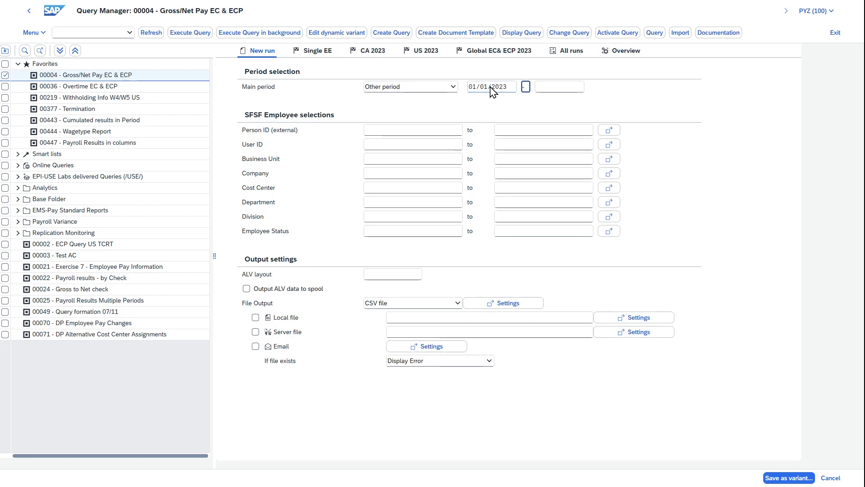
type("12/31/2023")
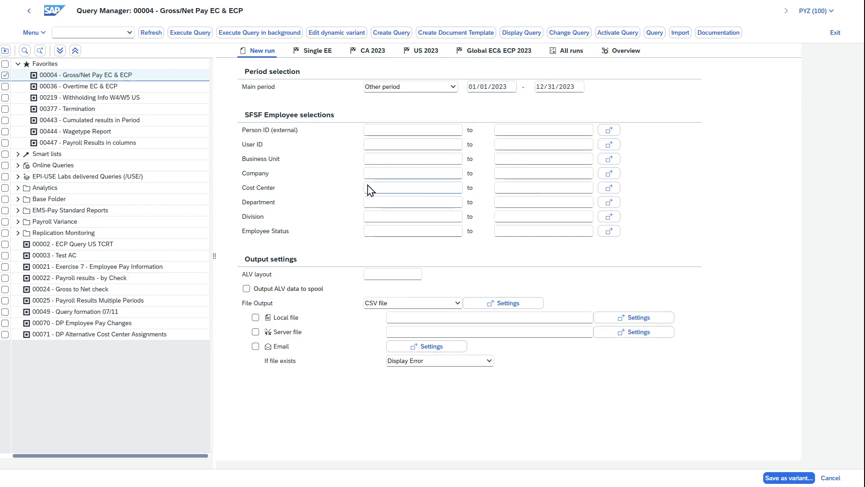
left_click(411, 172)
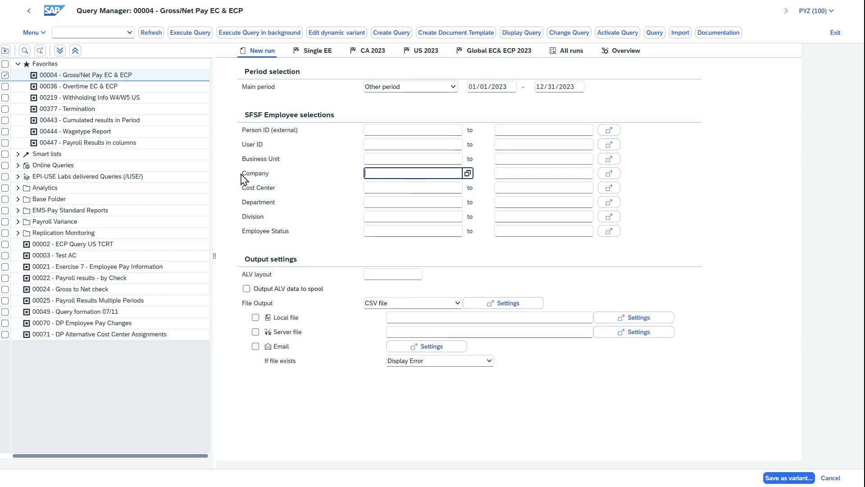
mouse_move(271, 209)
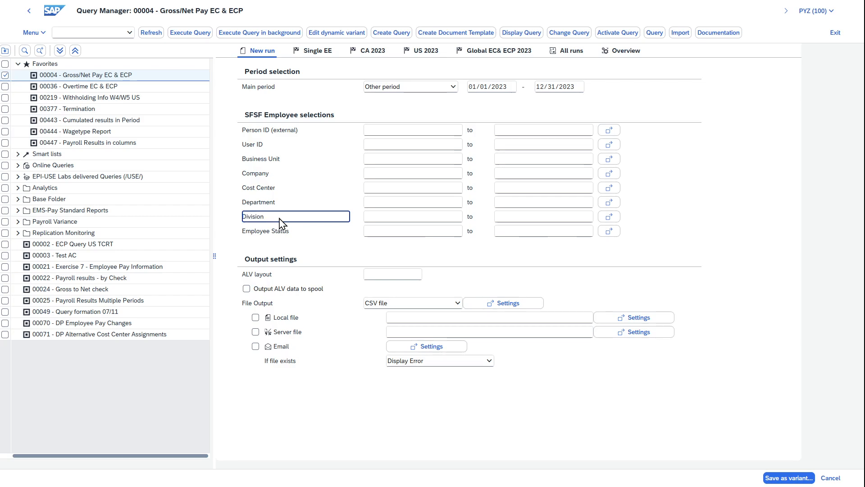
mouse_move(270, 226)
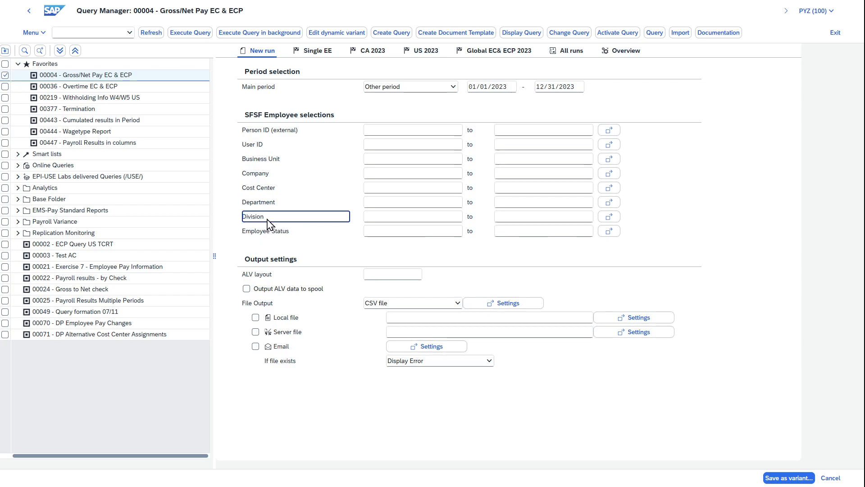
mouse_move(440, 72)
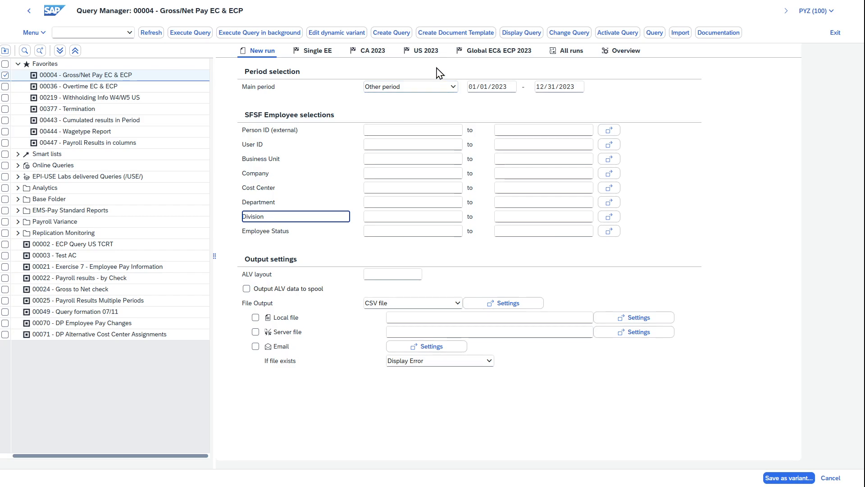
mouse_move(343, 95)
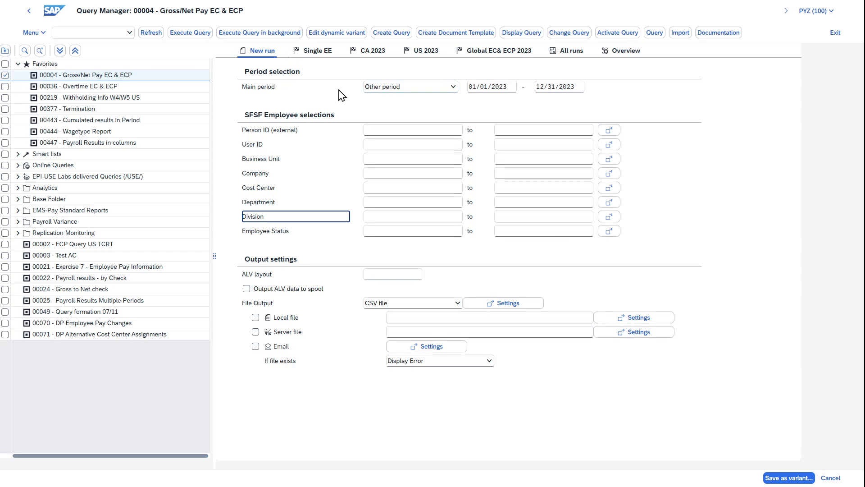
mouse_move(419, 171)
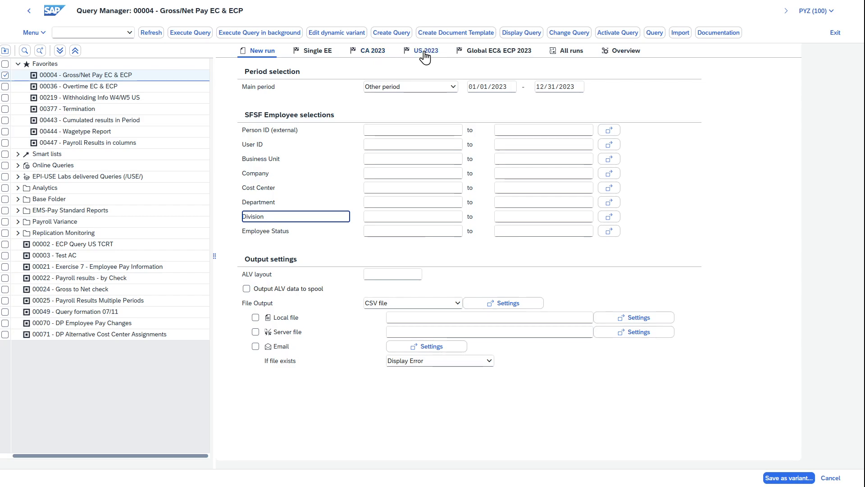
- Execute the query with the US 2023 variant to display the results grid
left_click(426, 50)
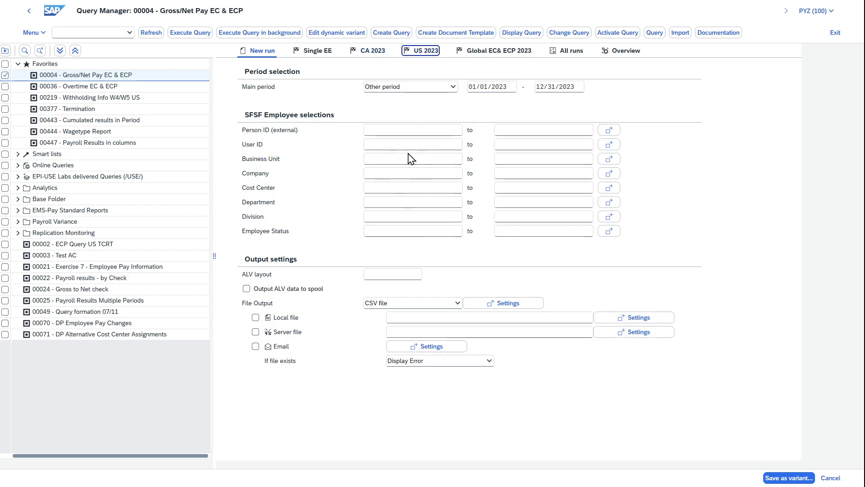
left_click(425, 50)
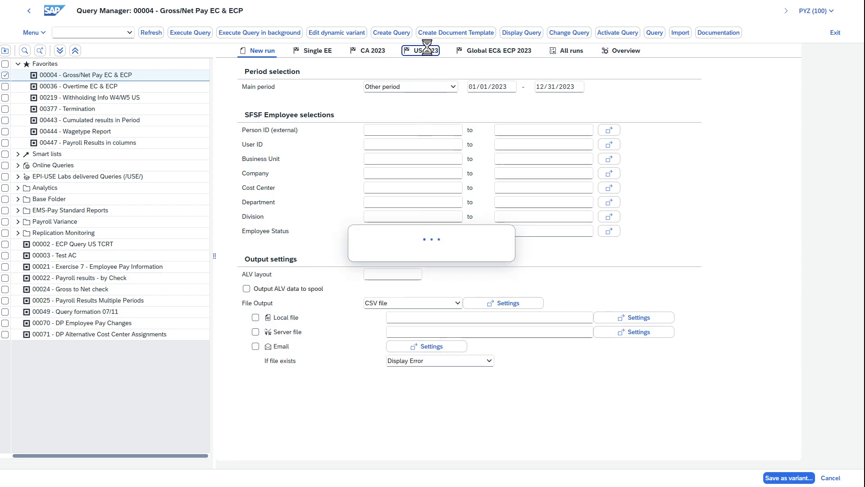
left_click(424, 50)
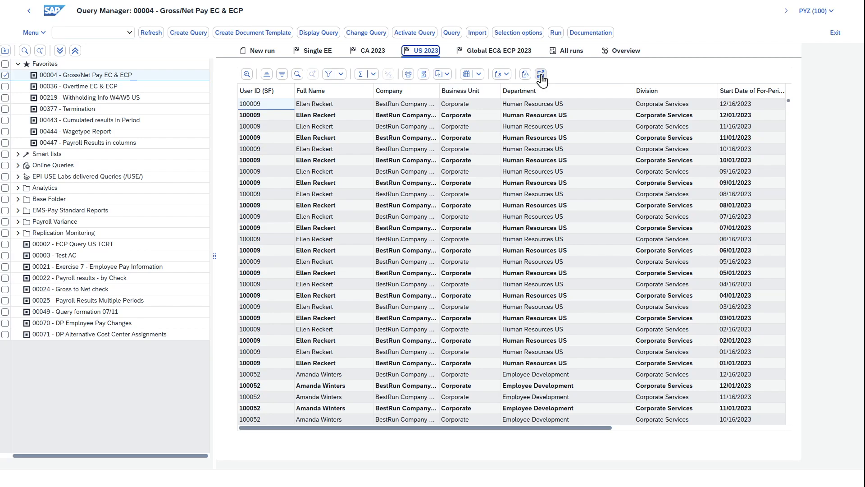
left_click(541, 74)
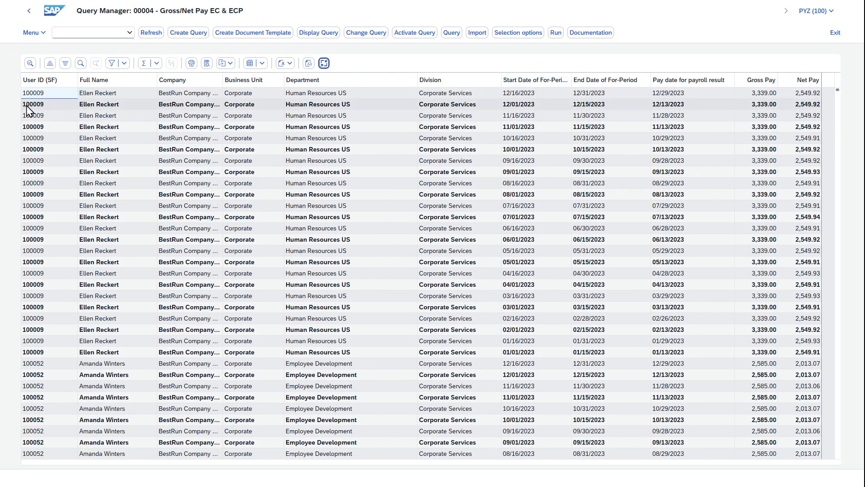
left_click(116, 93)
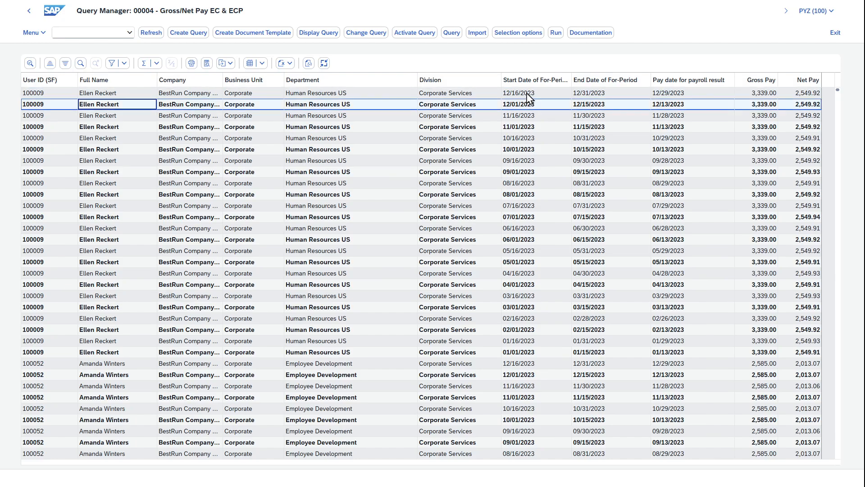
mouse_move(573, 99)
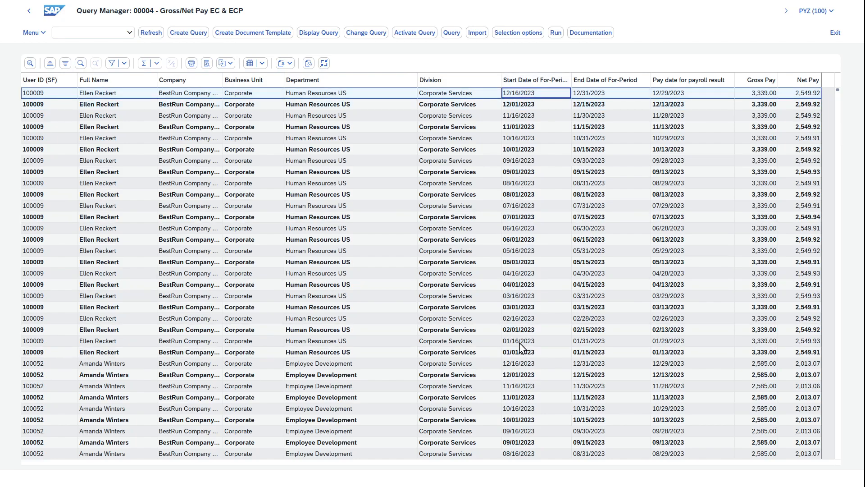
left_click(519, 352)
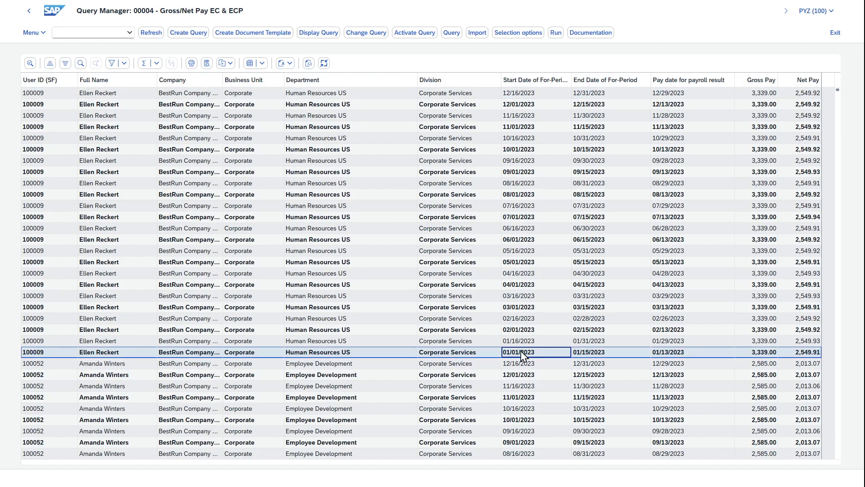
mouse_move(592, 357)
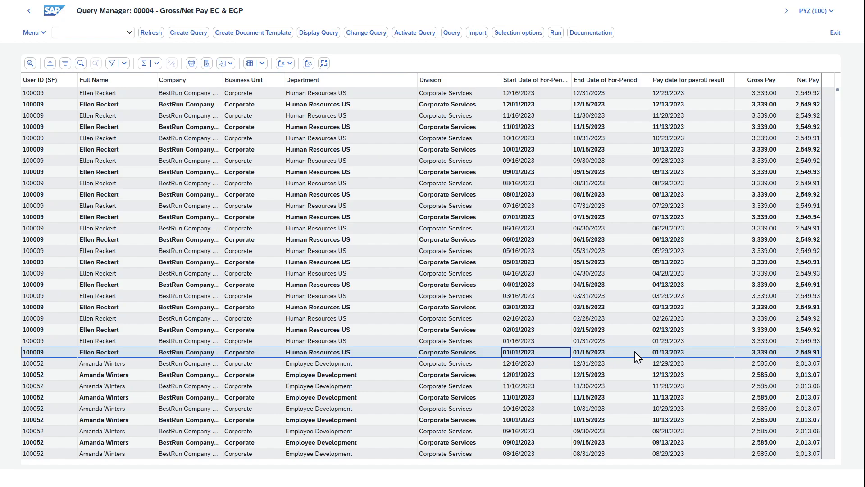
mouse_move(675, 359)
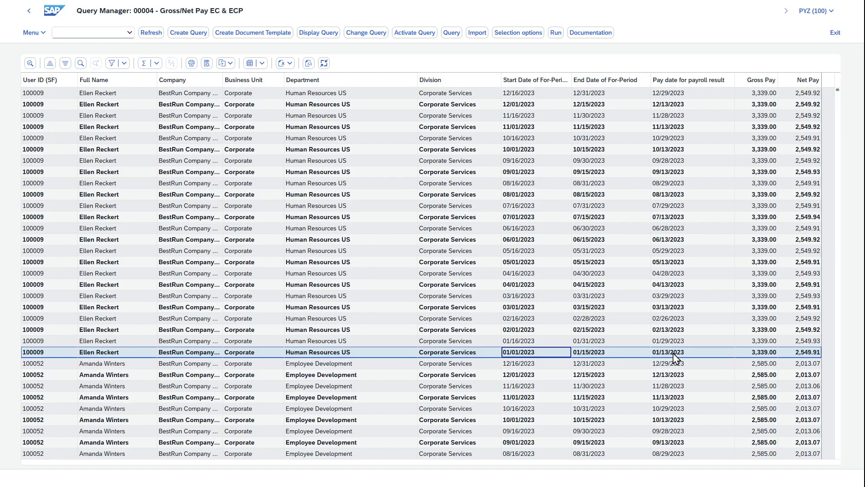
mouse_move(184, 356)
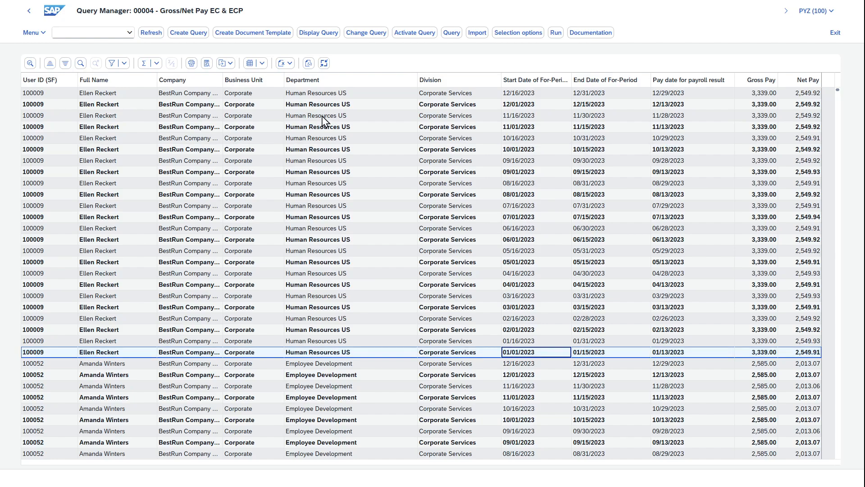
mouse_move(351, 357)
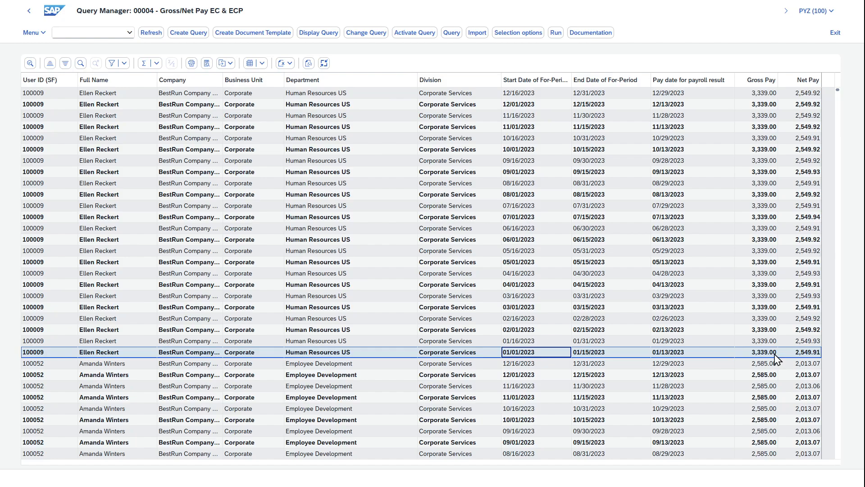
left_click(807, 352)
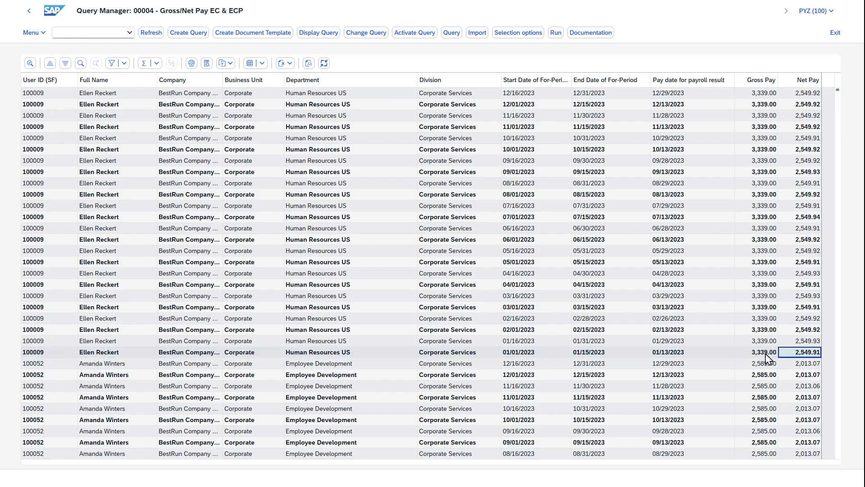
left_click(764, 352)
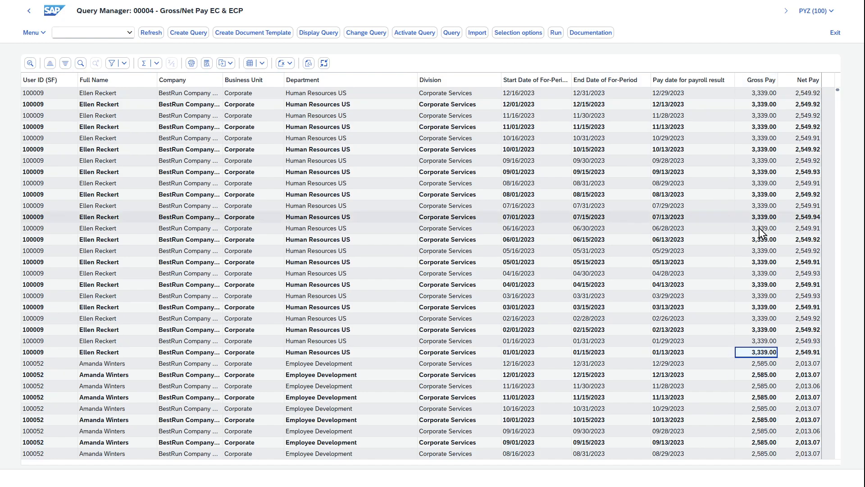
mouse_move(769, 322)
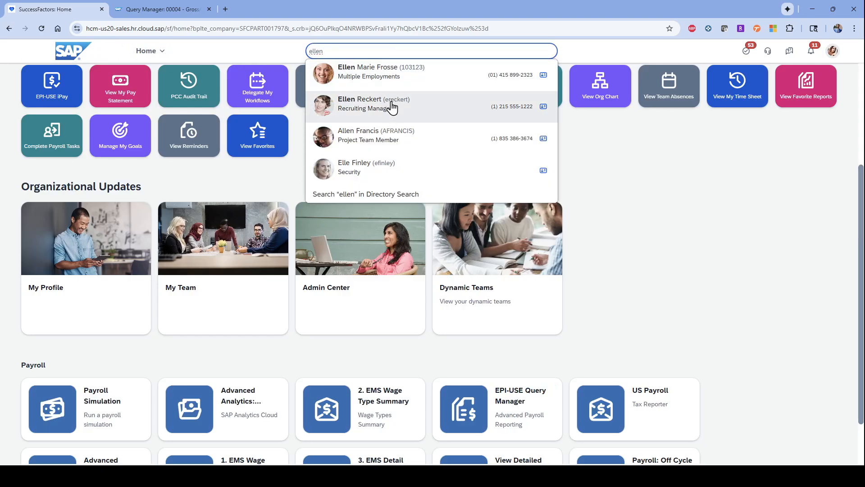
left_click(373, 104)
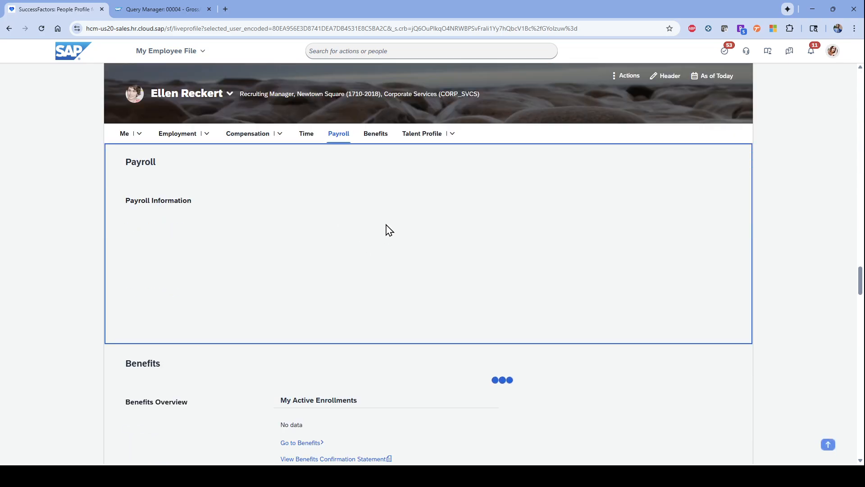
left_click(308, 247)
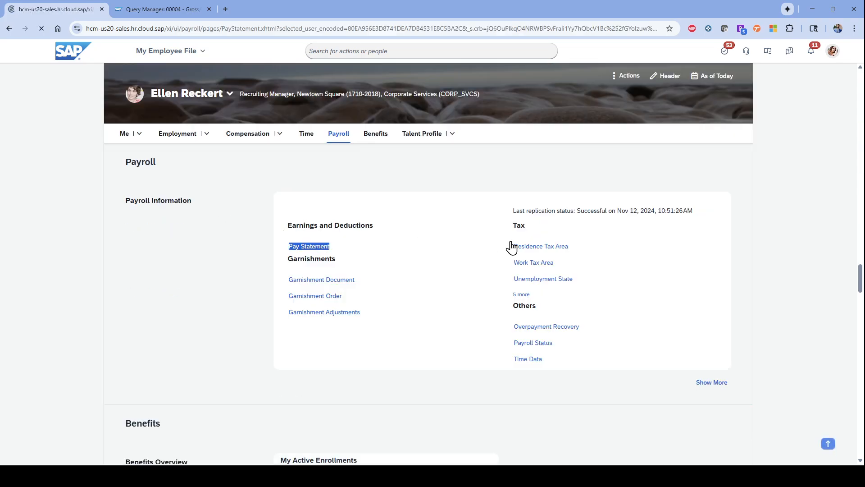
left_click(308, 246)
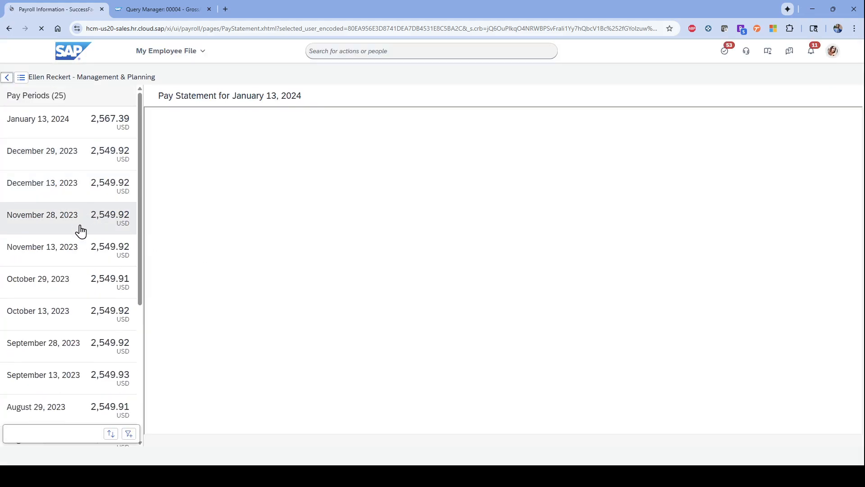
- Open the December 29, 2023 payslip and highlight its total gross of 3,339.00
left_click(55, 151)
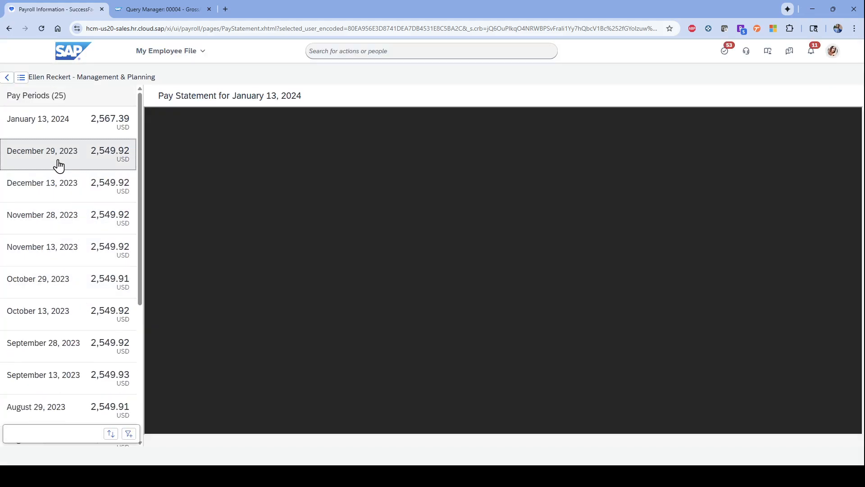
left_click(42, 150)
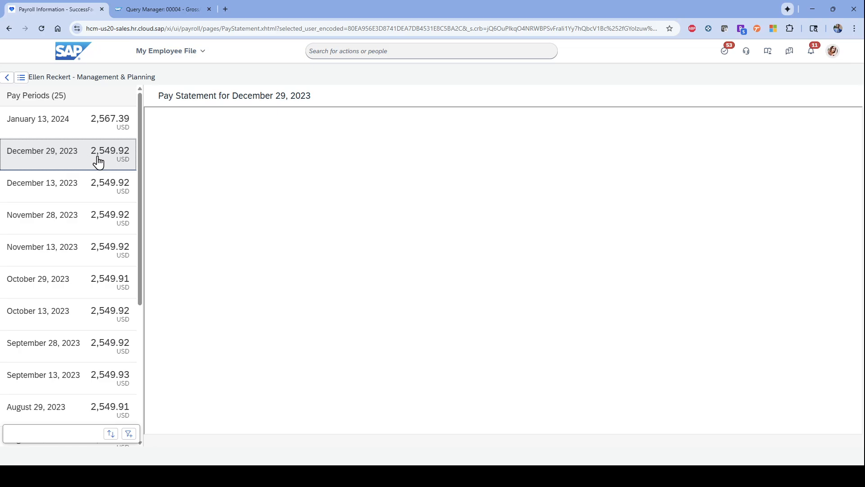
left_click(42, 150)
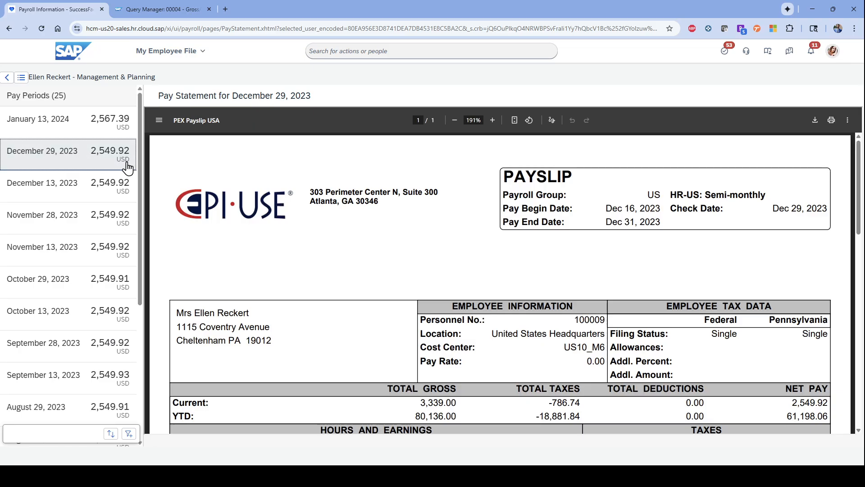
scroll("down", 3)
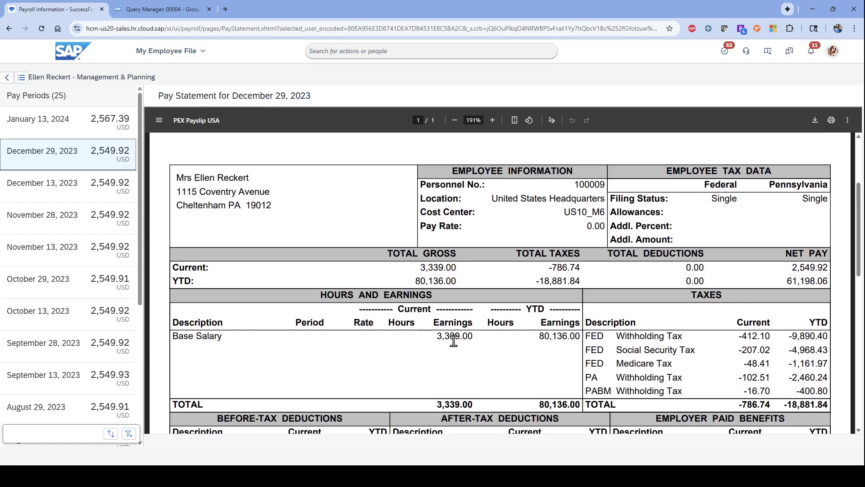
double_click(438, 267)
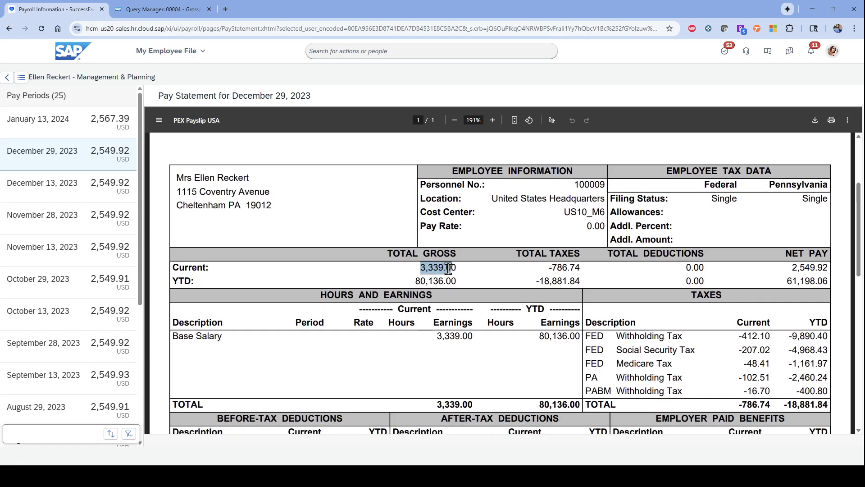
left_click(160, 9)
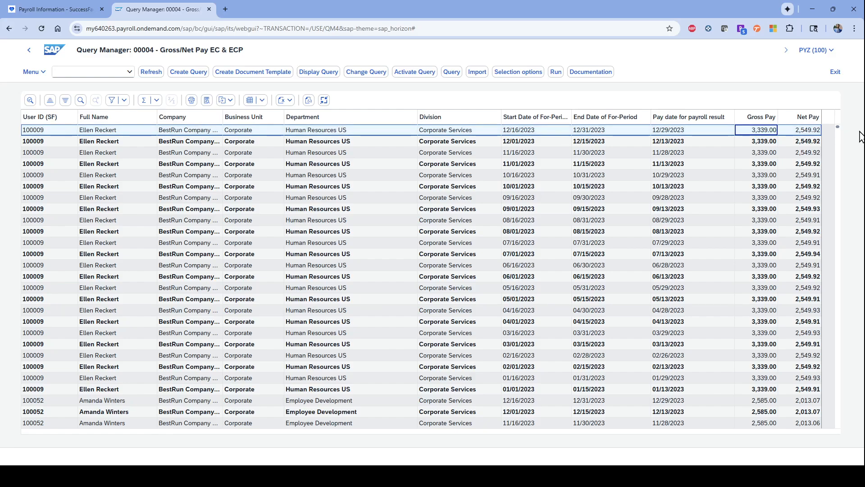
mouse_move(786, 138)
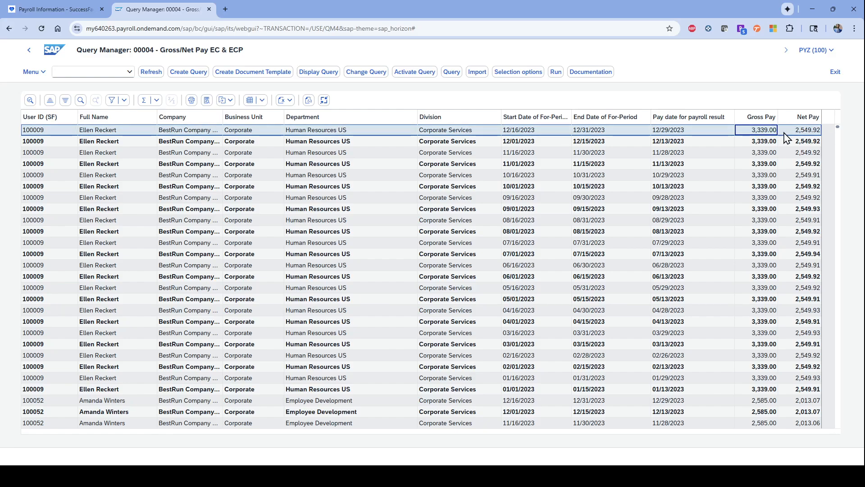
- Compare December and 11/16/2023 net pay between the report and the payslip
left_click(808, 130)
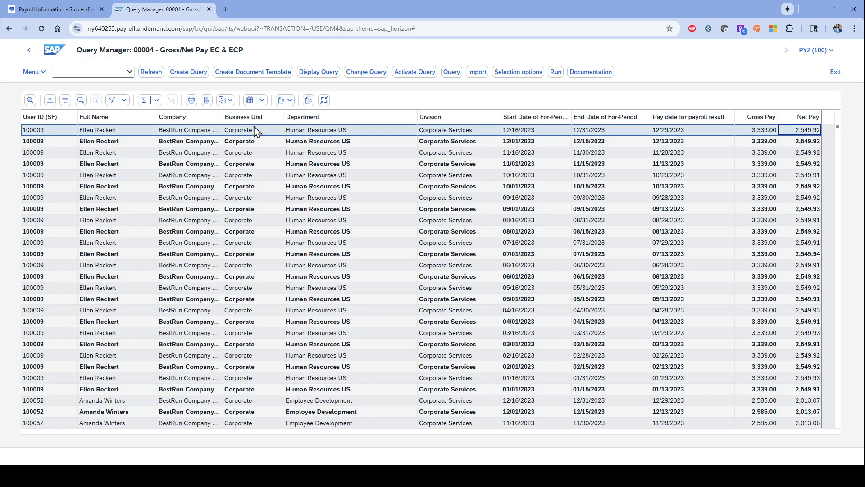
left_click(52, 9)
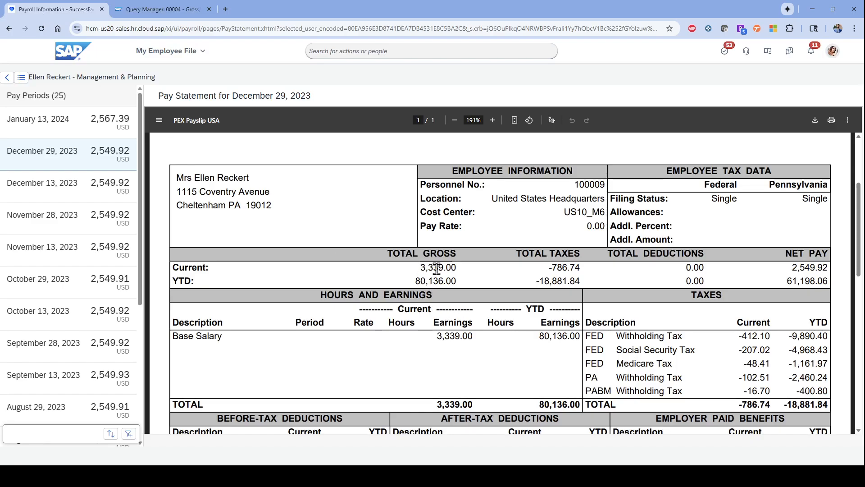
scroll("down", 3)
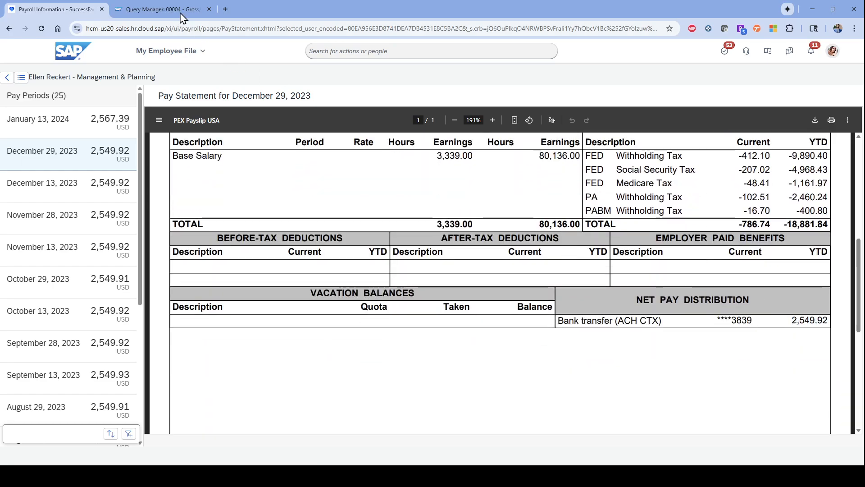
left_click(160, 9)
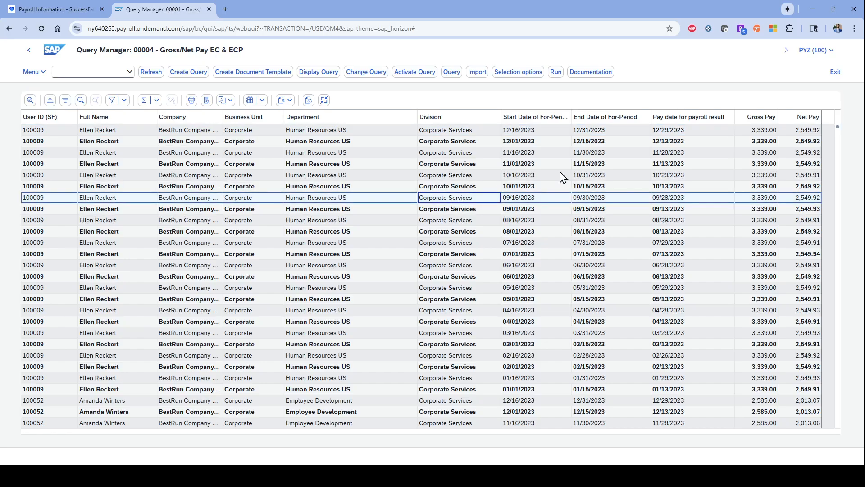
left_click(238, 152)
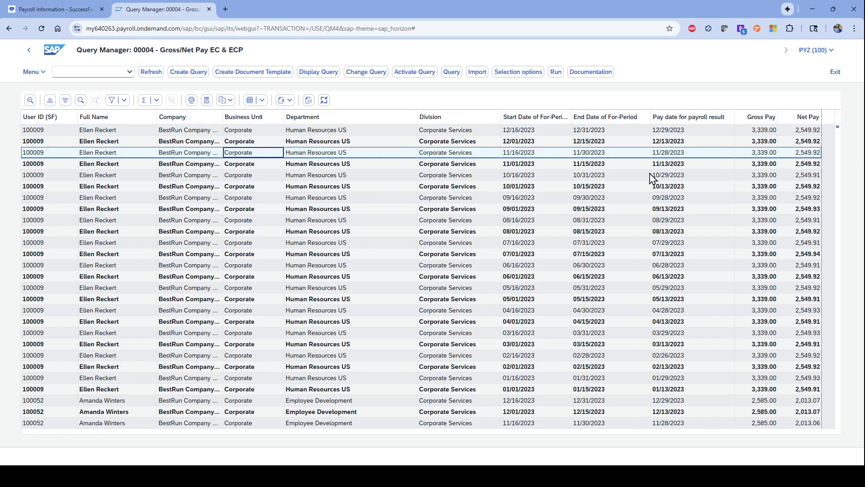
left_click(807, 153)
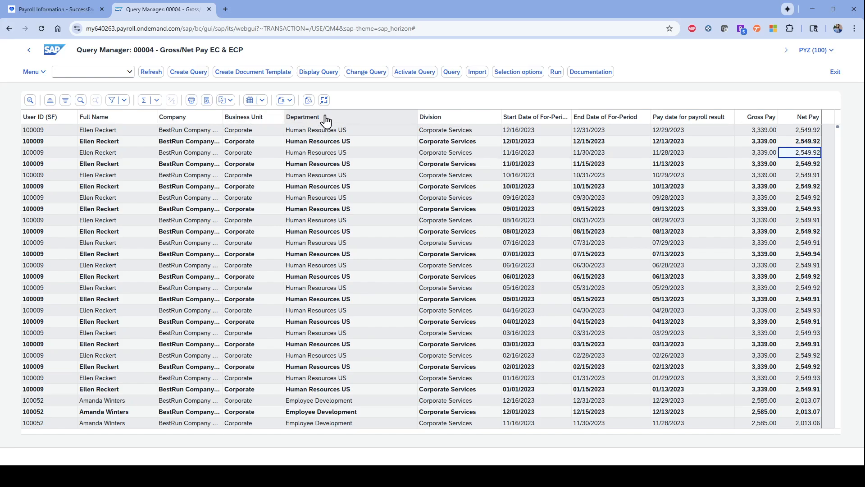
- Filter the Department column to Human Resources US
left_click(302, 116)
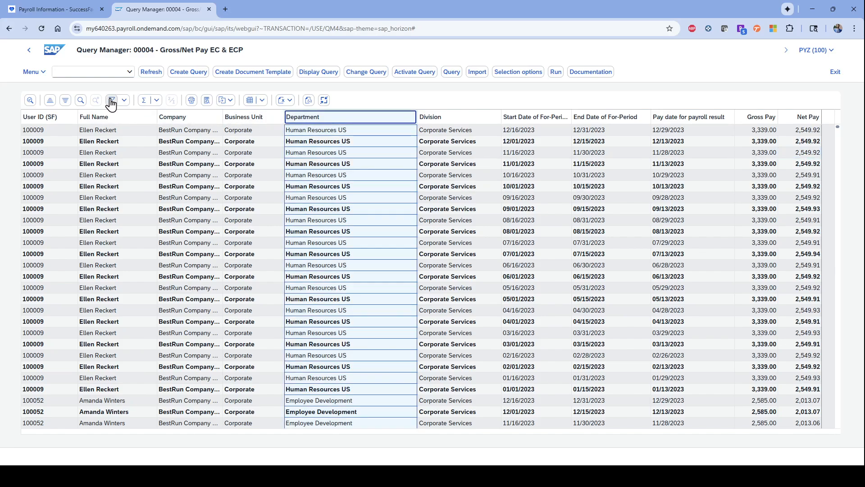
left_click(112, 100)
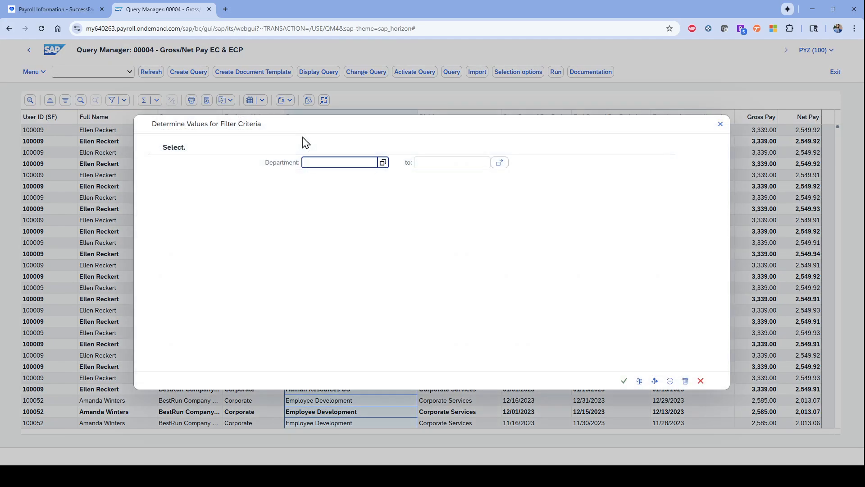
left_click(382, 162)
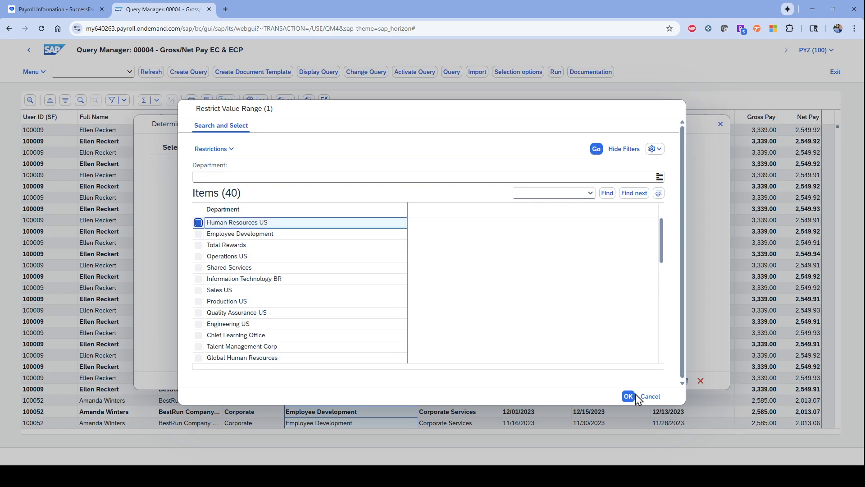
left_click(627, 396)
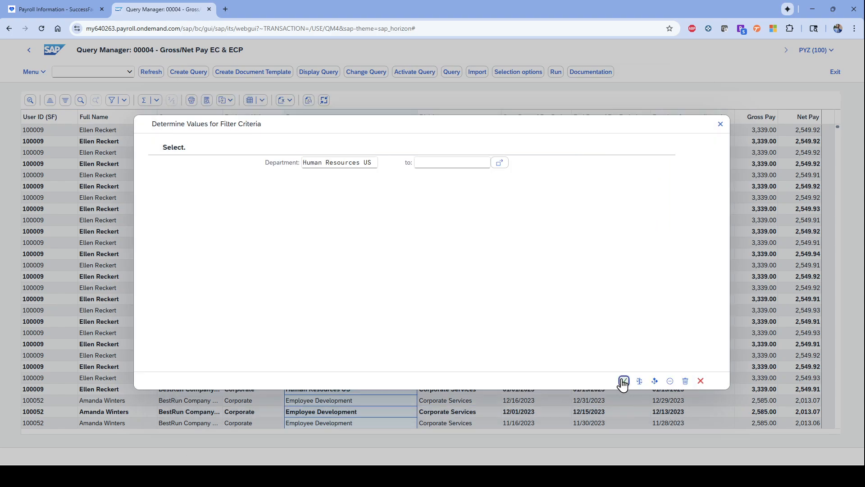
left_click(624, 380)
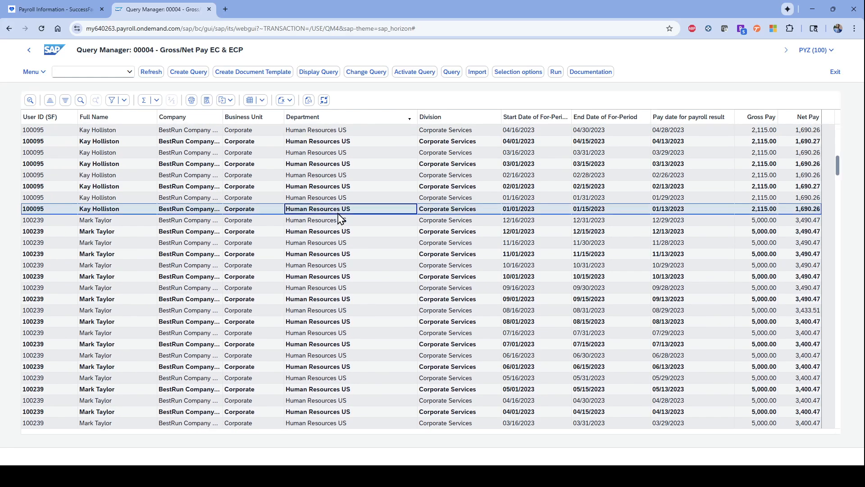
- Total the Gross Pay and Net Pay columns (1,114,599.92 and 850,518.87)
scroll("down", 3)
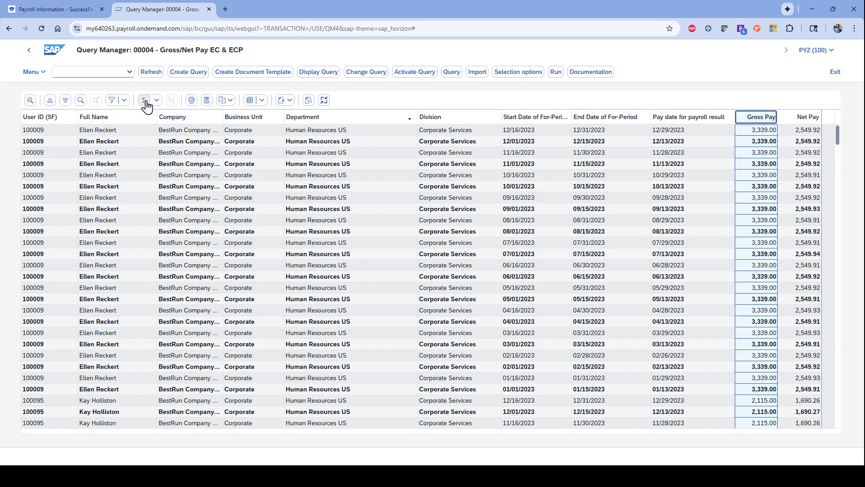
left_click(145, 100)
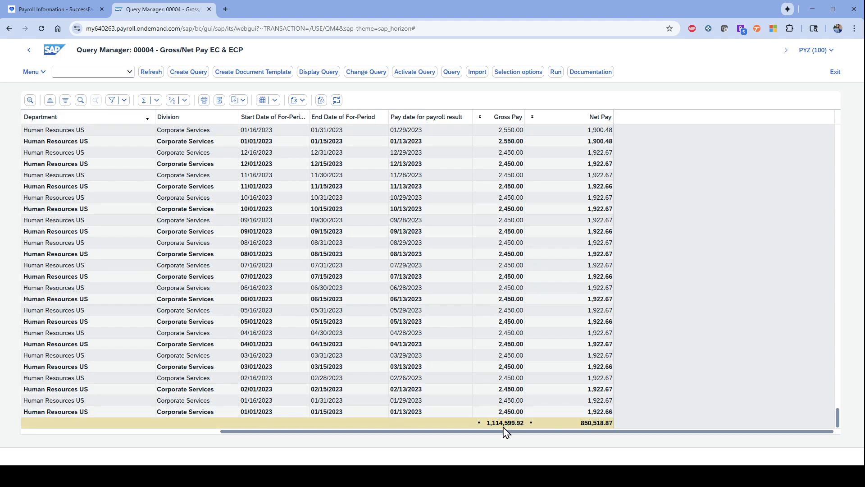
mouse_move(513, 432)
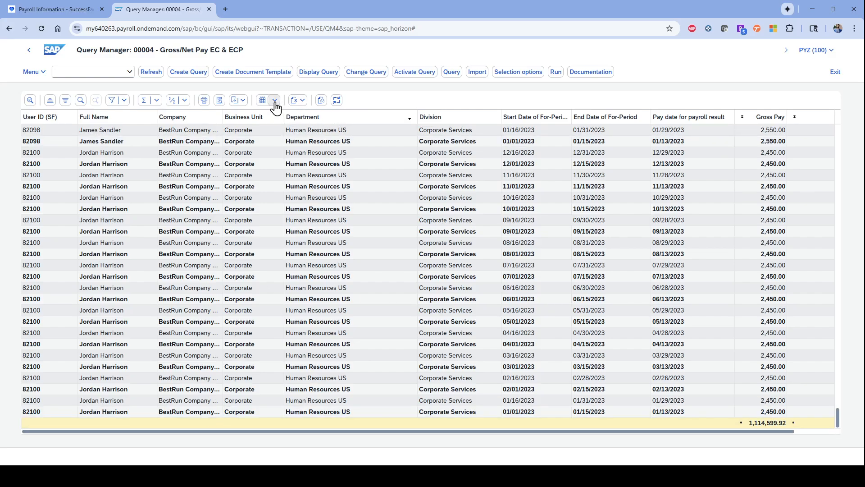
- Check the Export options without exporting, select Department, and exit full-screen to the query tree
left_click(244, 100)
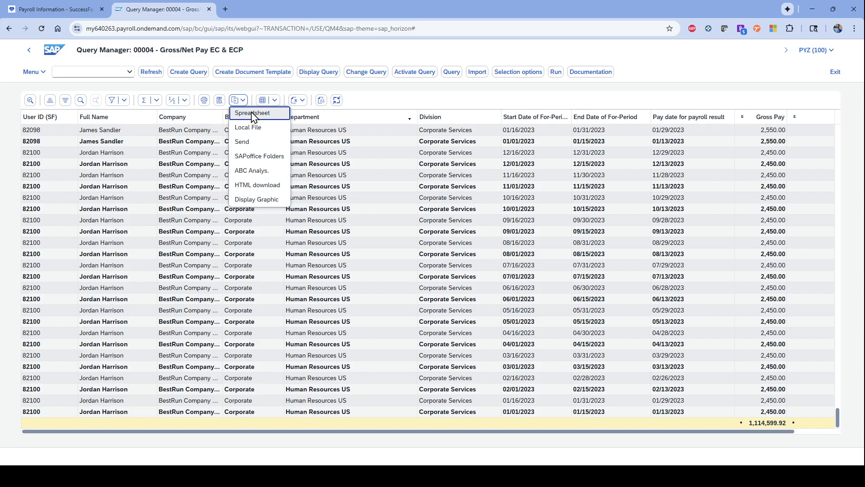
mouse_move(259, 156)
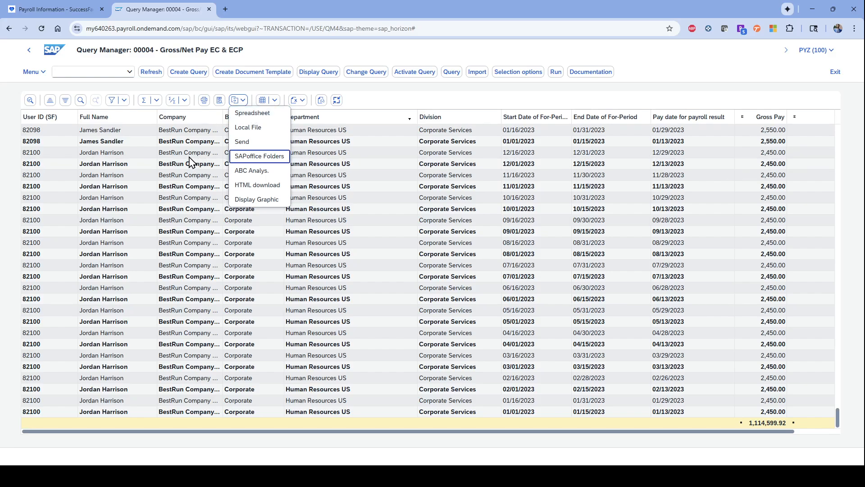
left_click(188, 152)
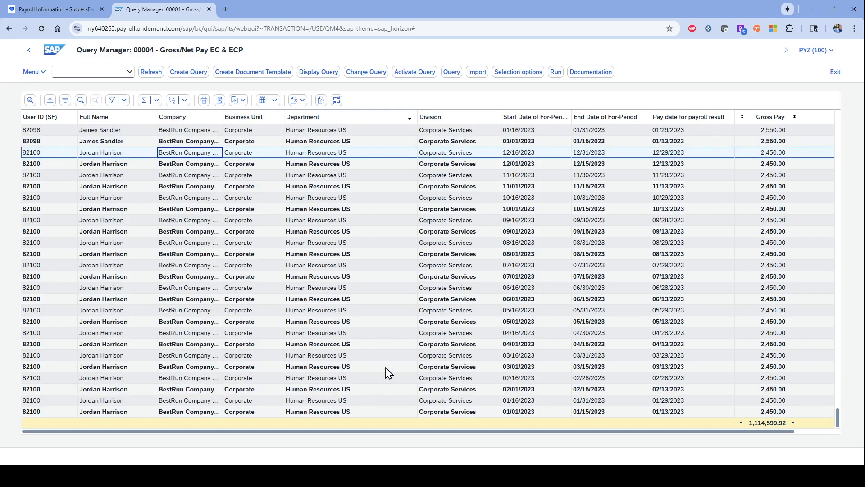
mouse_move(743, 411)
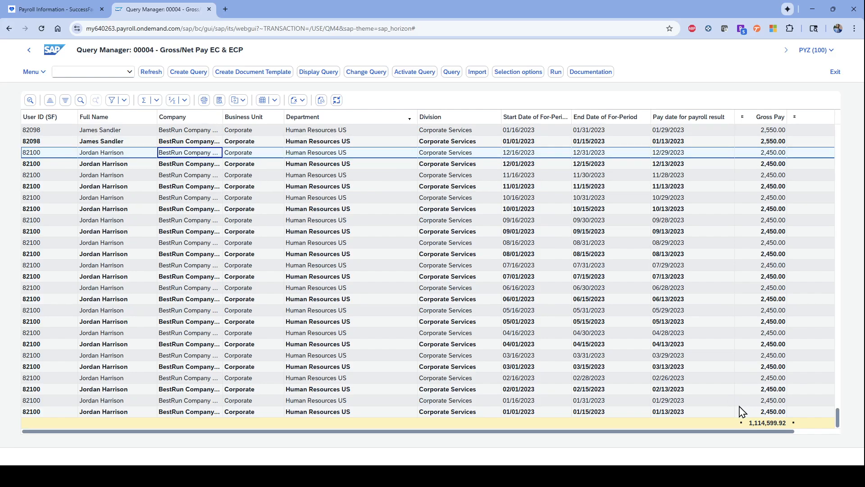
left_click(302, 116)
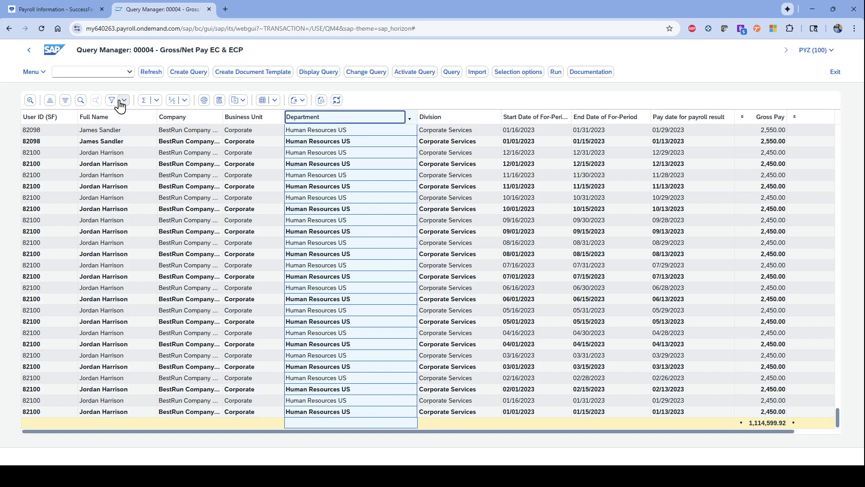
left_click(113, 100)
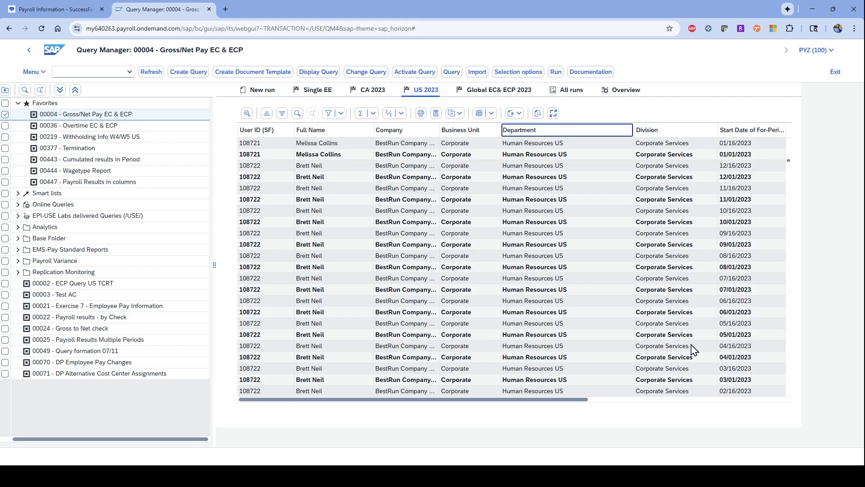
scroll("right", 3)
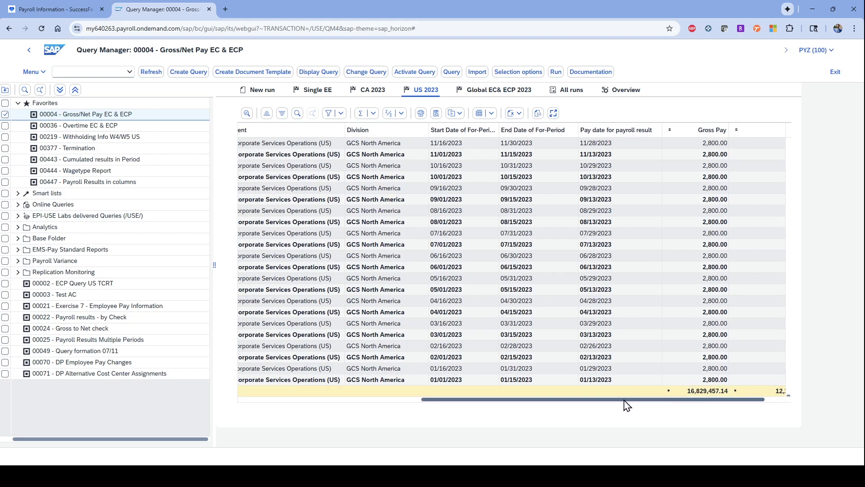
scroll("left", 3)
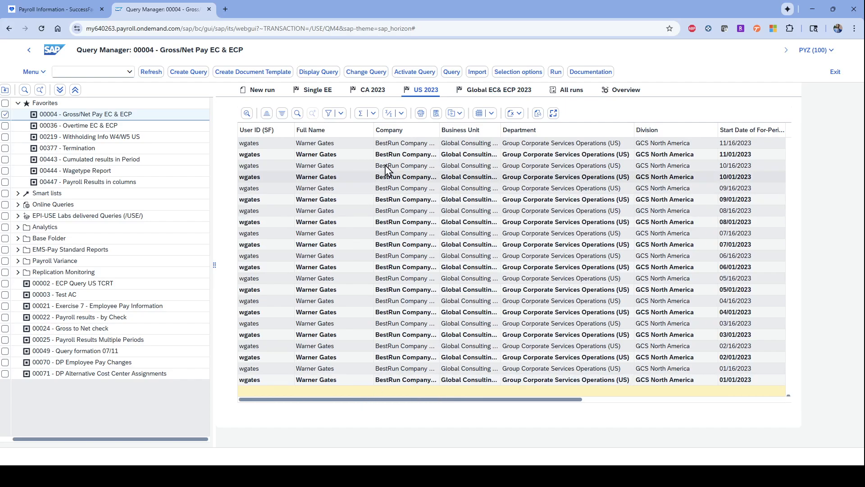
mouse_move(435, 102)
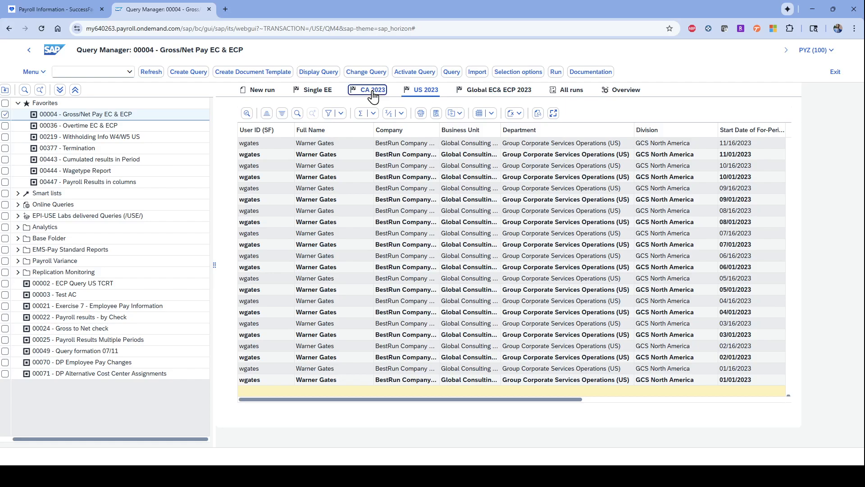
- Review the CA 2023 Canadian payroll results full screen, then go back to the selection screen
left_click(367, 89)
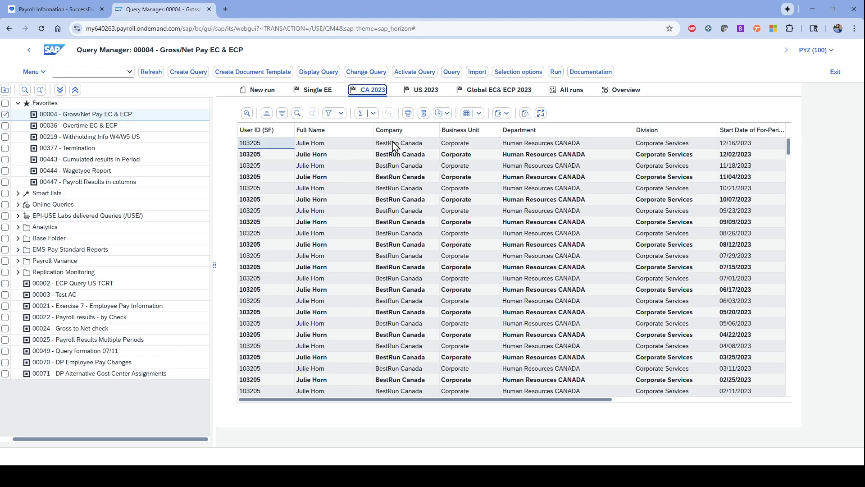
mouse_move(419, 152)
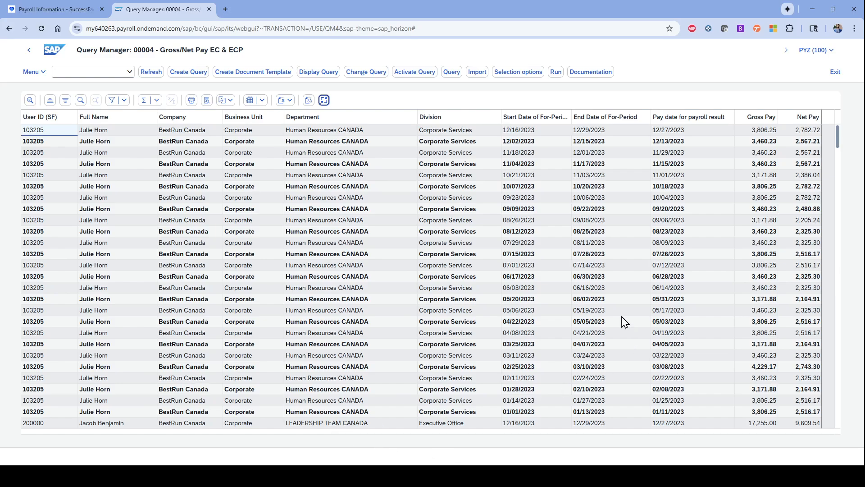
left_click(806, 288)
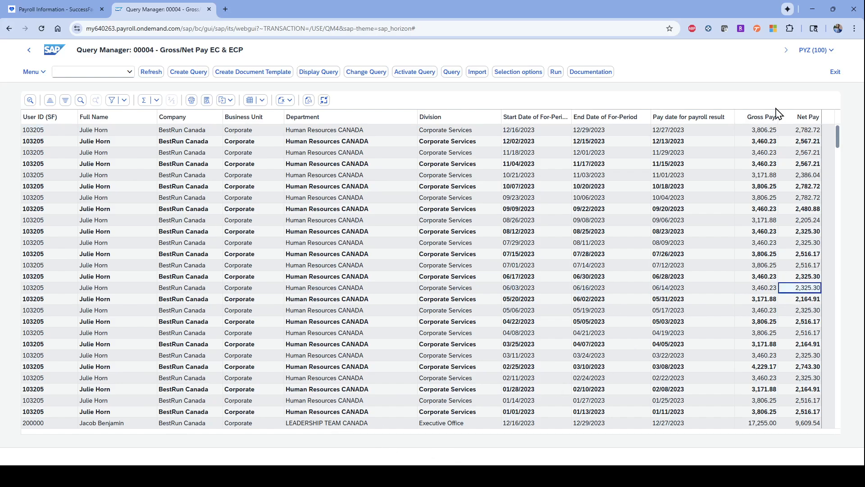
left_click(47, 288)
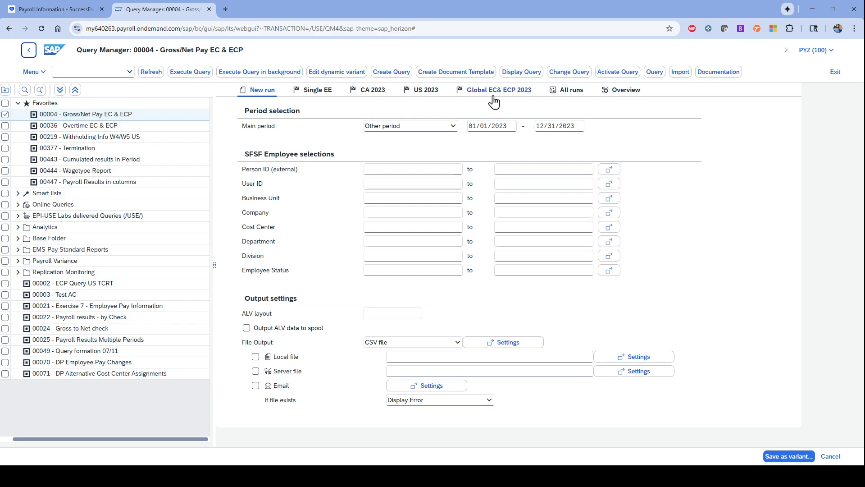
- Load the Global EC& ECP 2023 run and review the Company filter values without filtering
left_click(499, 89)
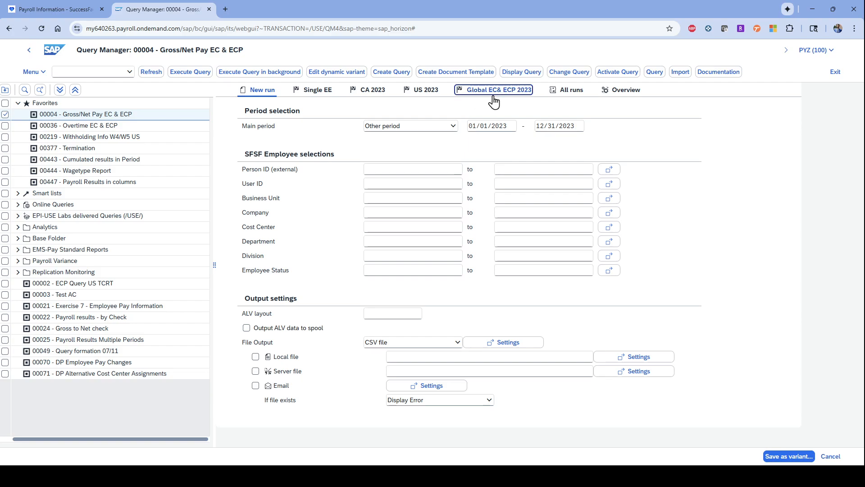
left_click(492, 89)
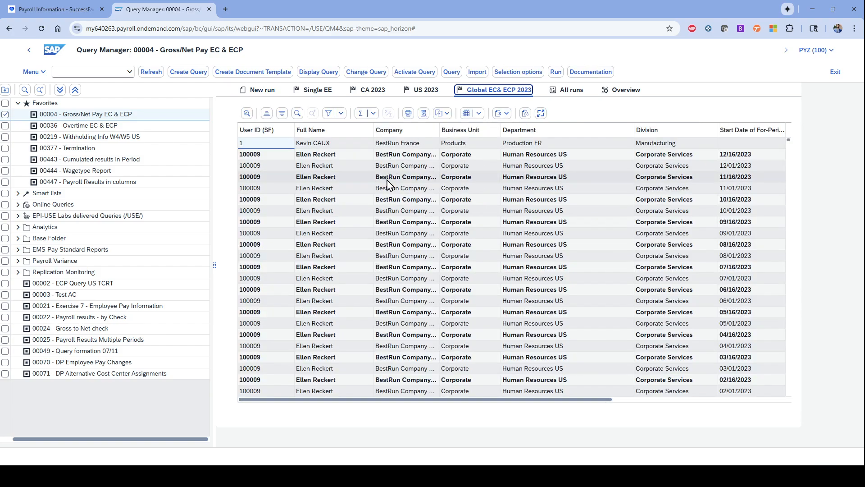
left_click(406, 130)
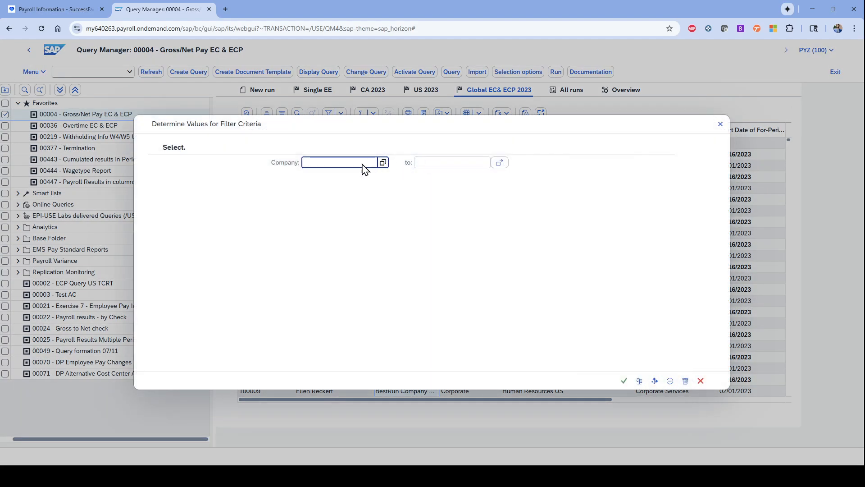
left_click(383, 162)
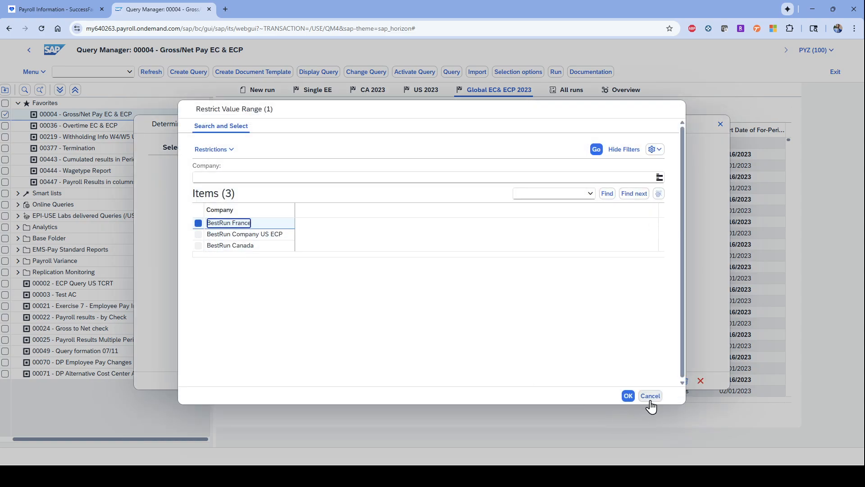
left_click(650, 396)
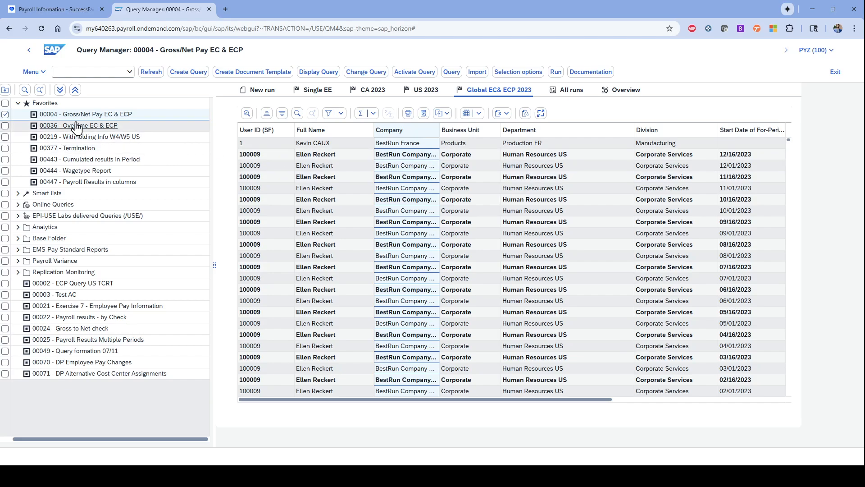
- Open 00036 - Overtime EC & ECP from Favorites and load its US Reg/OT/DT/Premium 2023 run
left_click(79, 125)
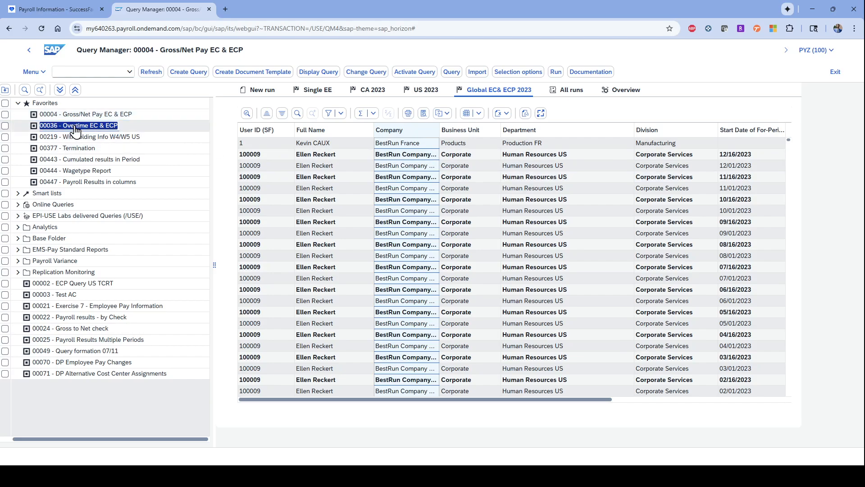
double_click(78, 125)
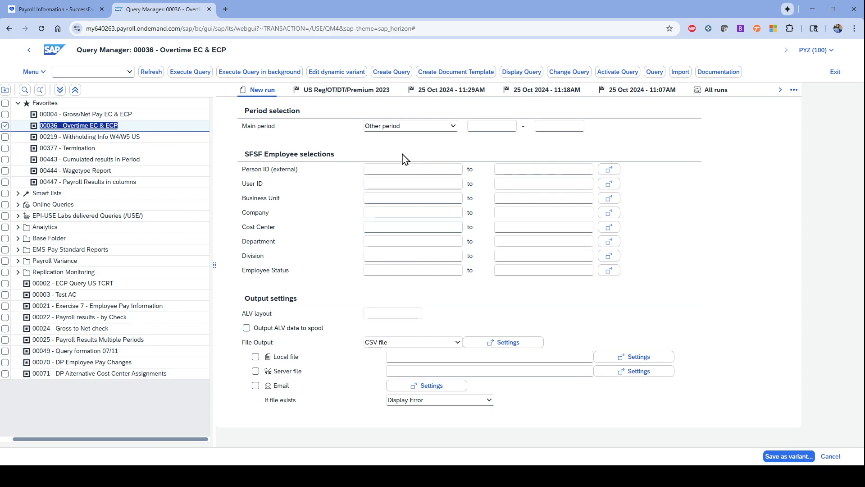
left_click(346, 89)
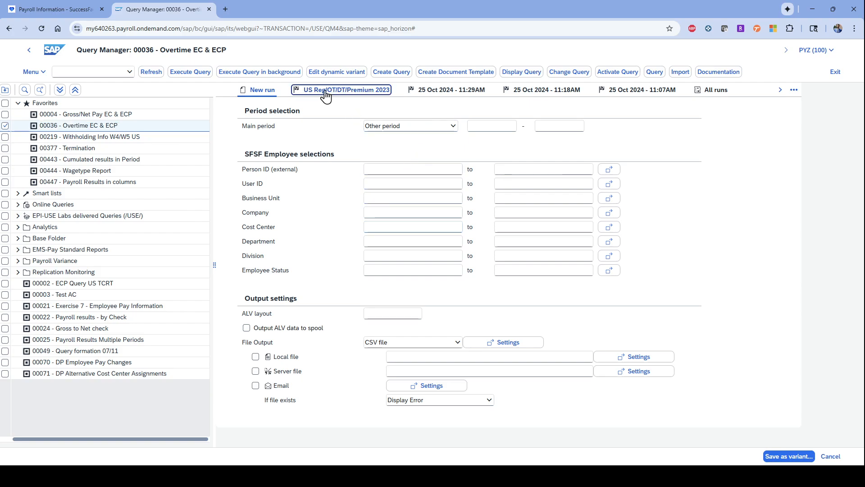
left_click(341, 89)
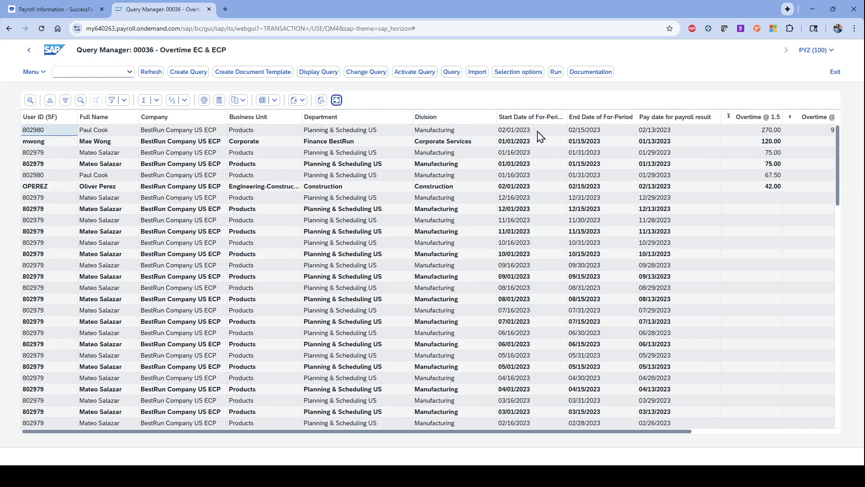
scroll("right", 3)
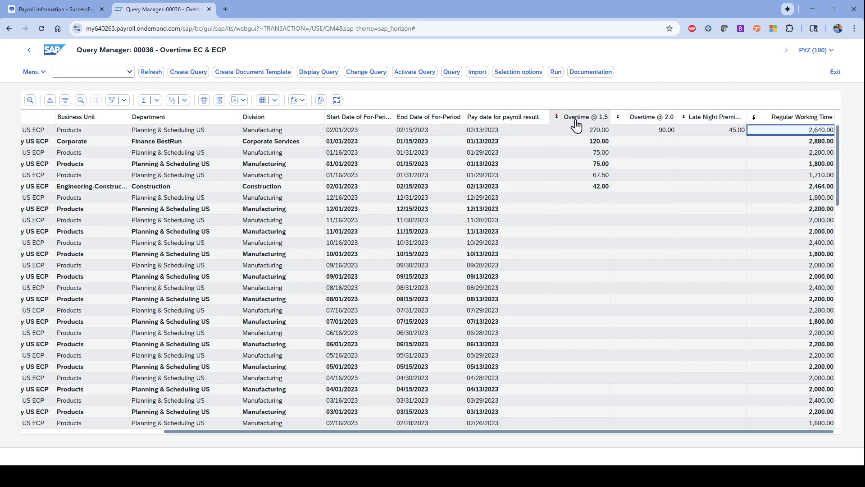
left_click(586, 116)
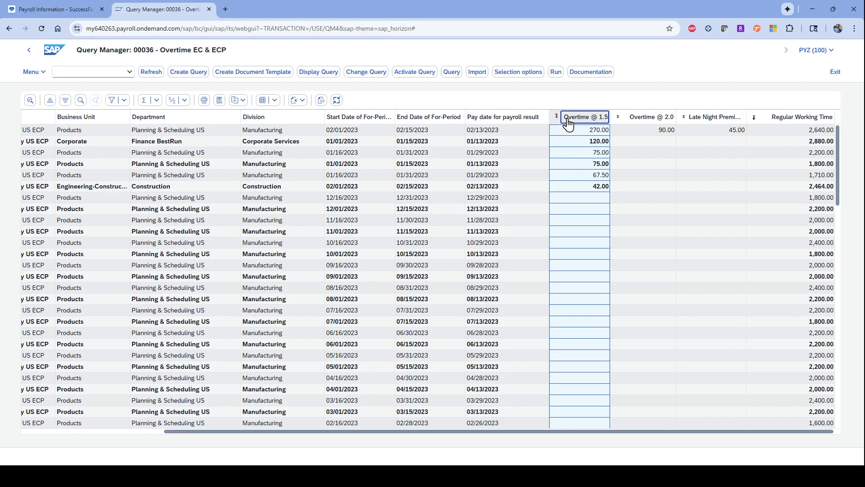
mouse_move(565, 128)
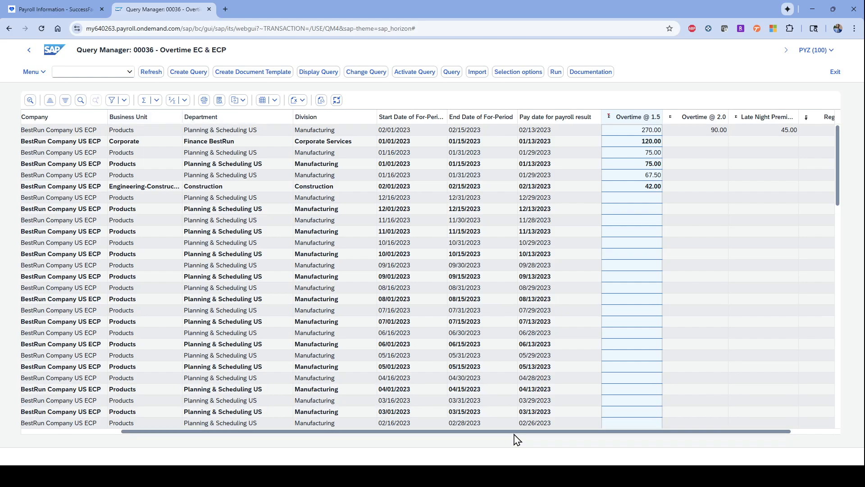
scroll("right", 3)
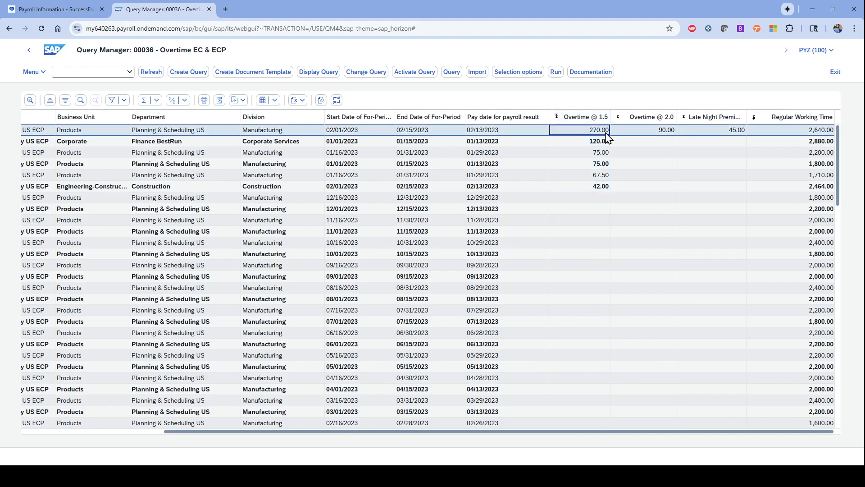
scroll("down", 3)
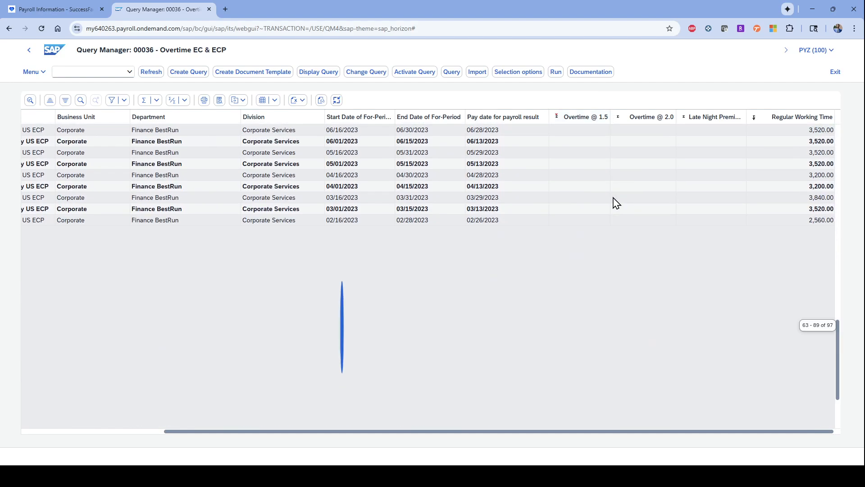
scroll("down", 3)
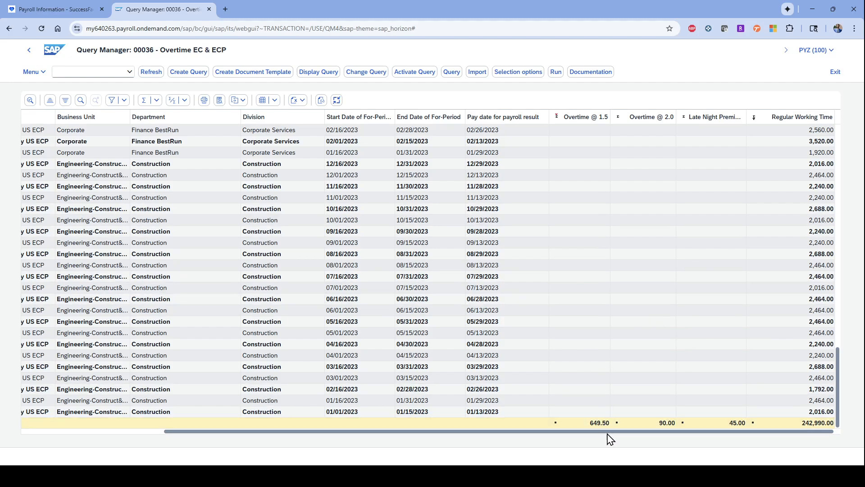
mouse_move(816, 435)
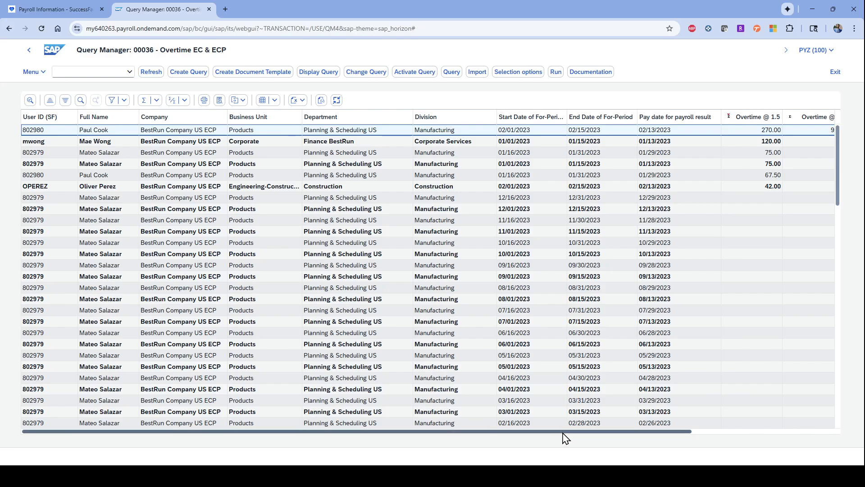
scroll("right", 3)
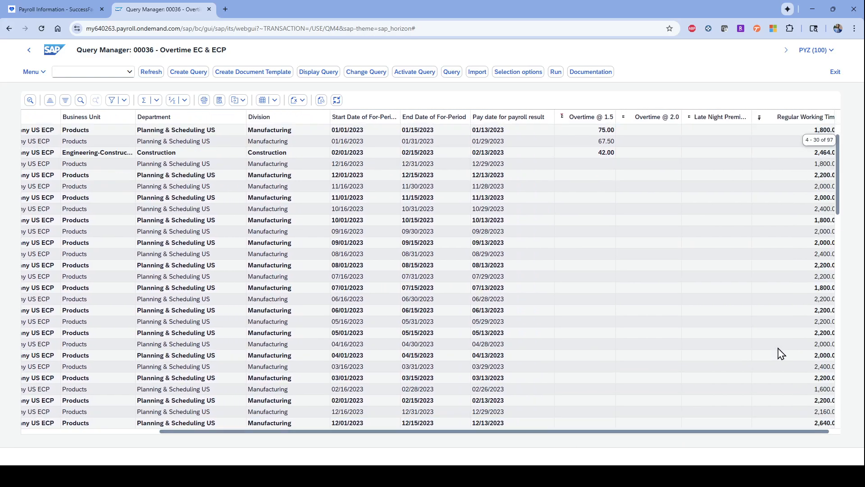
scroll("down", 3)
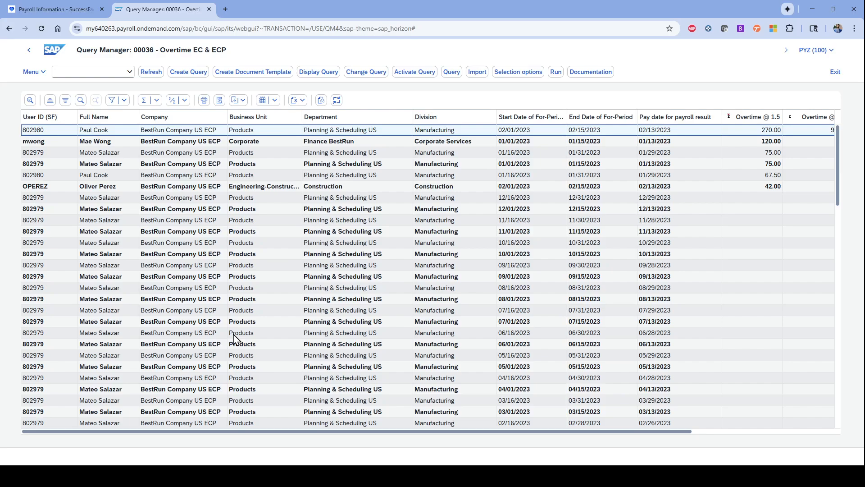
mouse_move(607, 391)
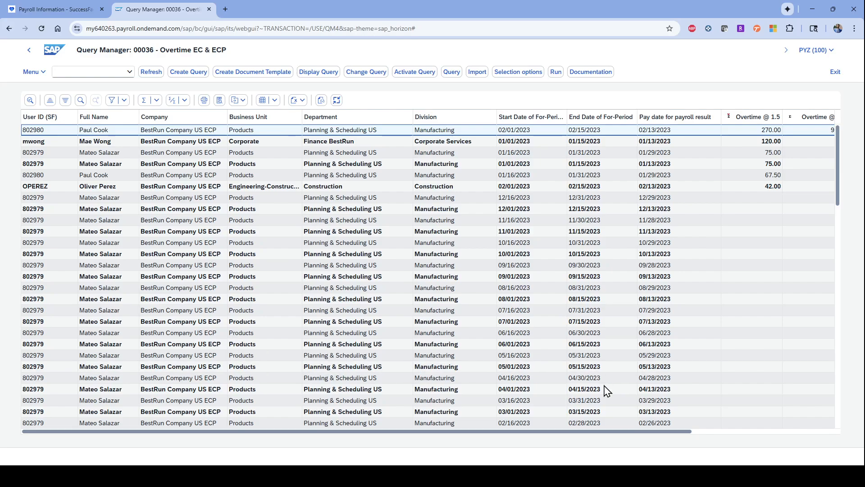
scroll("right", 3)
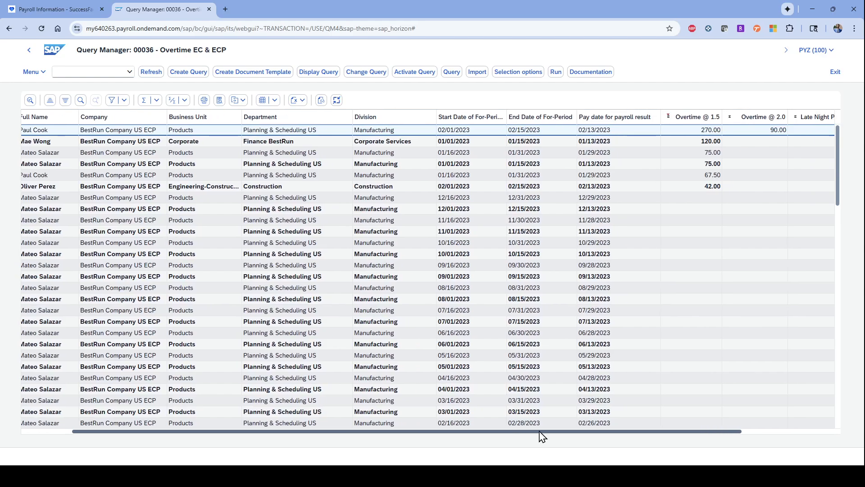
scroll("right", 3)
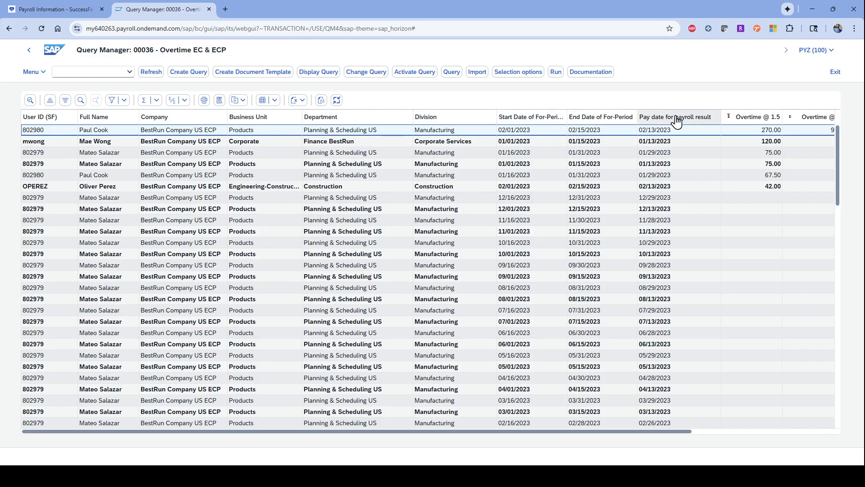
- Filter the overtime results to pay date 01/13/2023, showing a 195.00 total
left_click(675, 117)
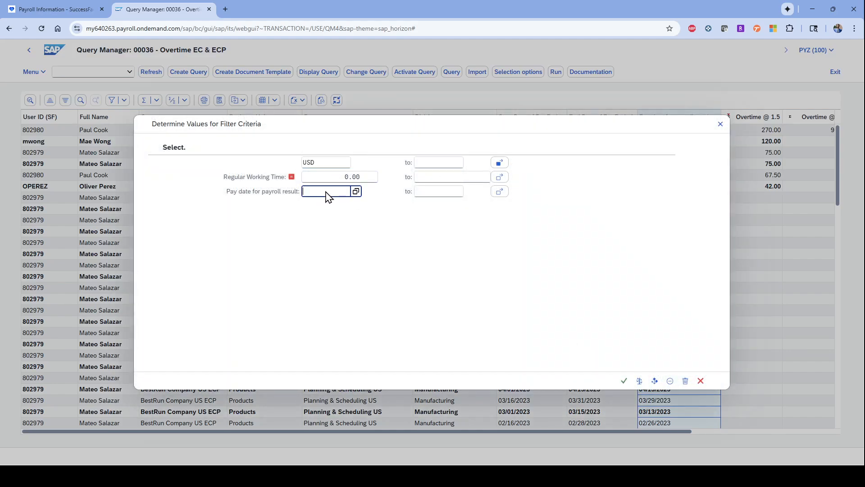
type("01/13/2023")
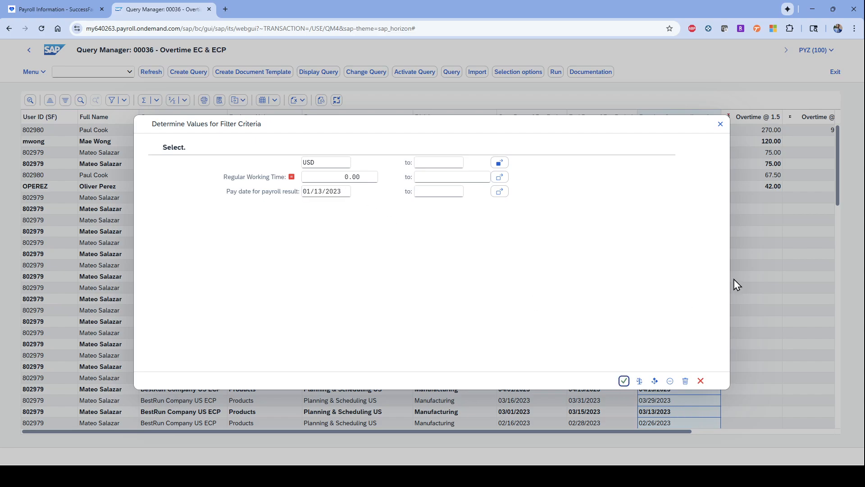
left_click(624, 381)
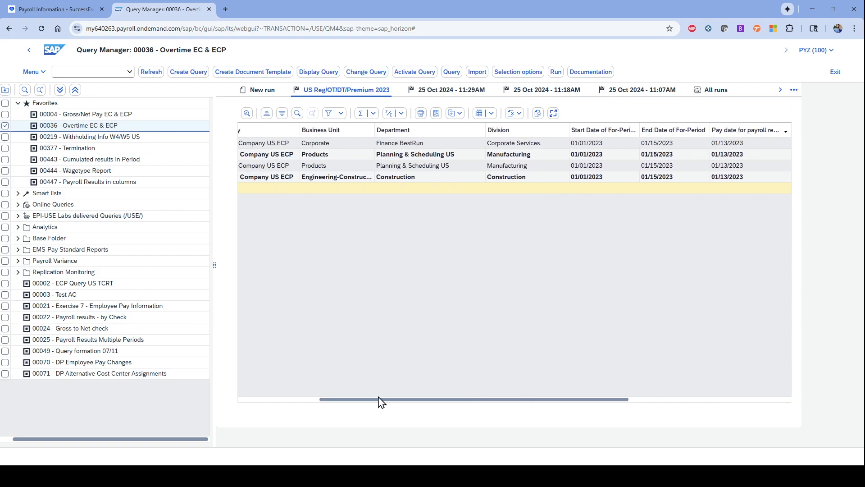
- Clear the pay date filter so all overtime rows return
scroll("left", 3)
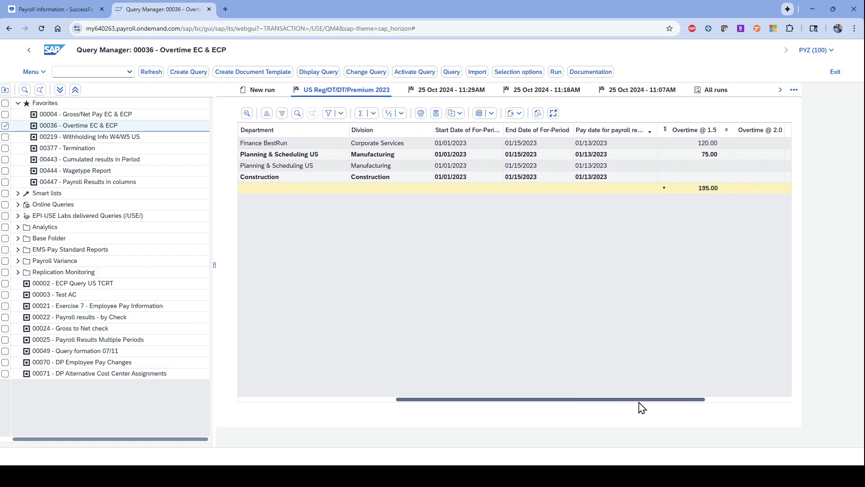
left_click(610, 129)
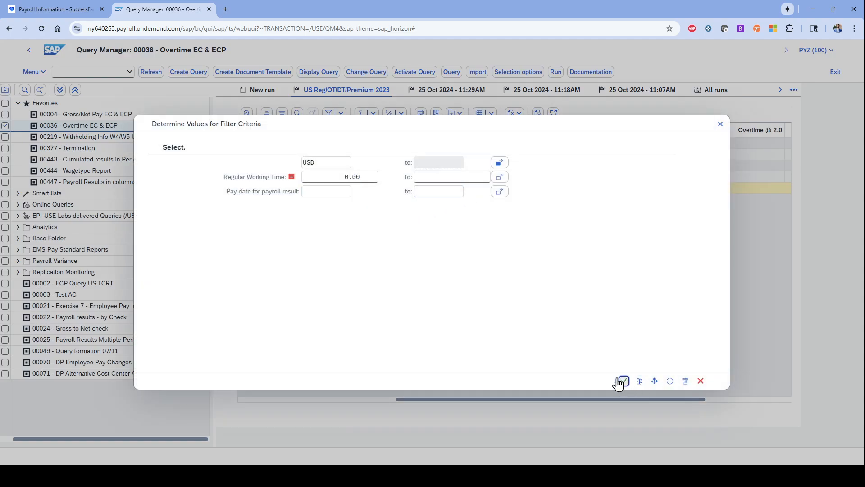
left_click(620, 381)
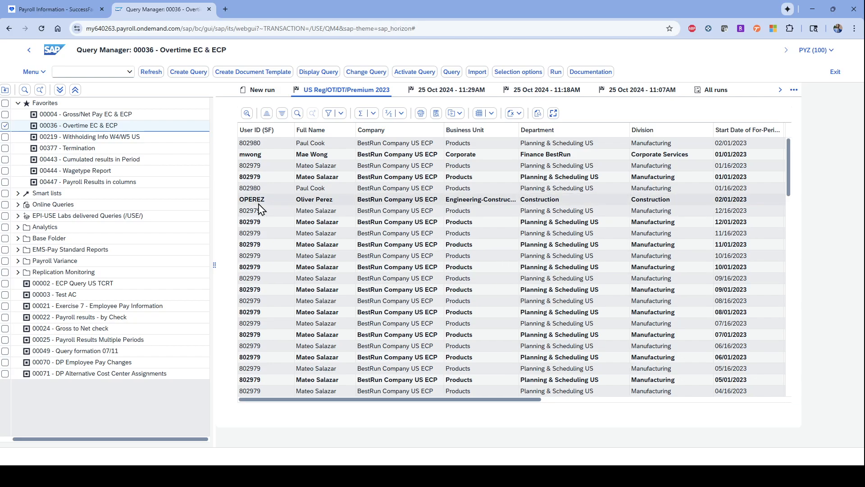
left_click(88, 136)
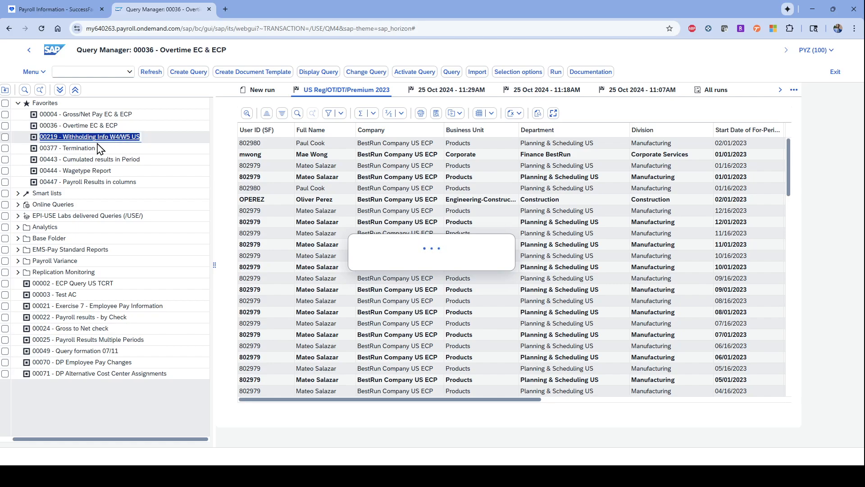
- Open 00219 Withholding Info W4/W5 US and show its 5 Aug 6:05PM run full screen
double_click(89, 136)
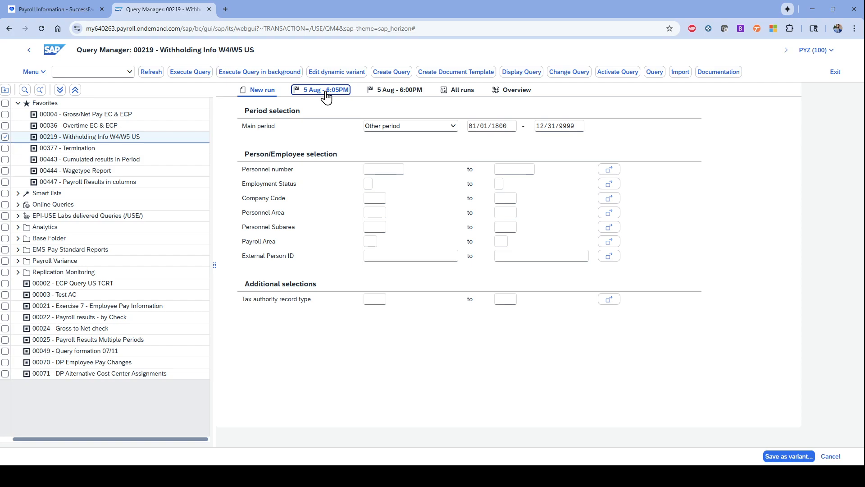
left_click(325, 90)
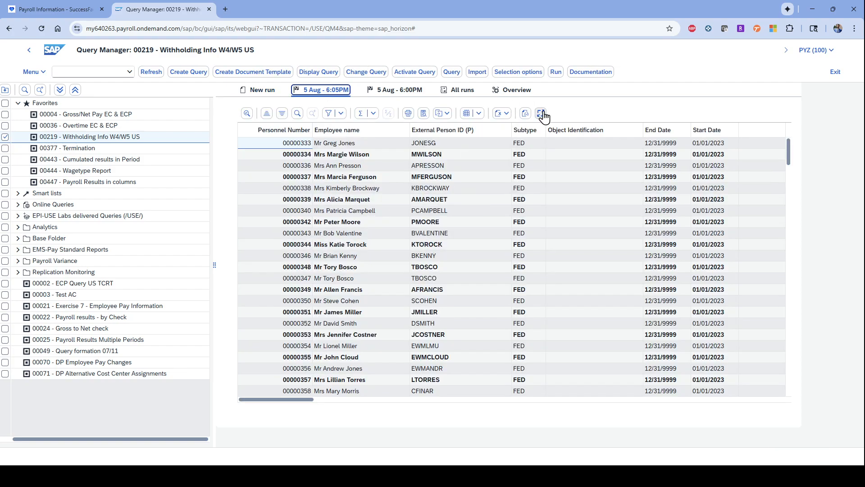
left_click(543, 113)
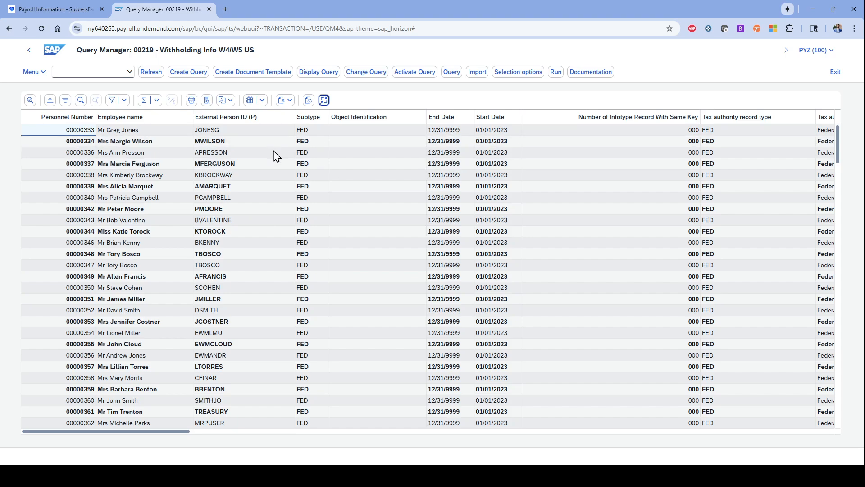
mouse_move(310, 120)
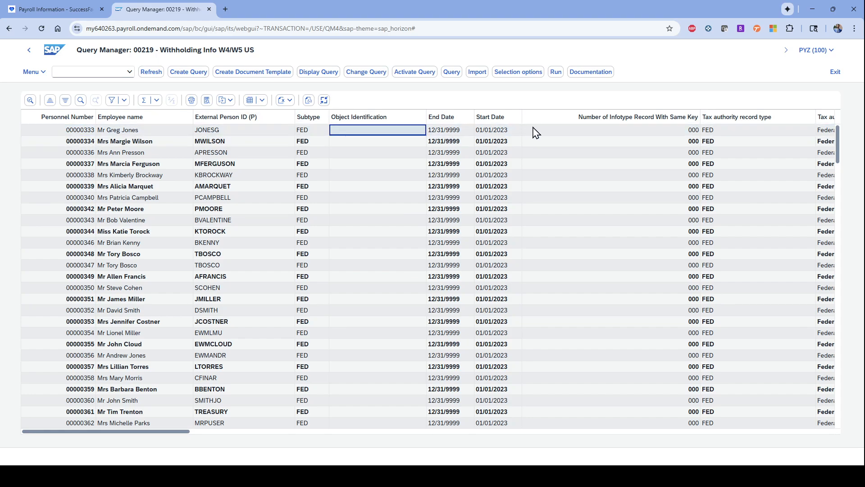
scroll("right", 3)
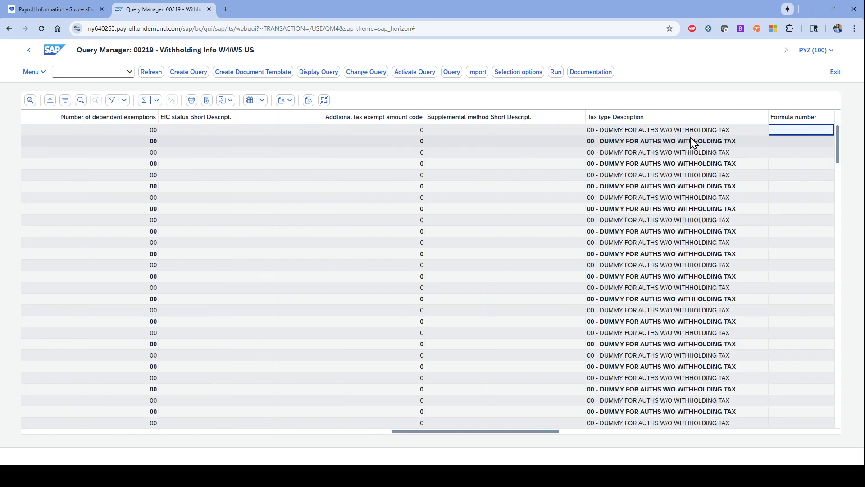
scroll("right", 3)
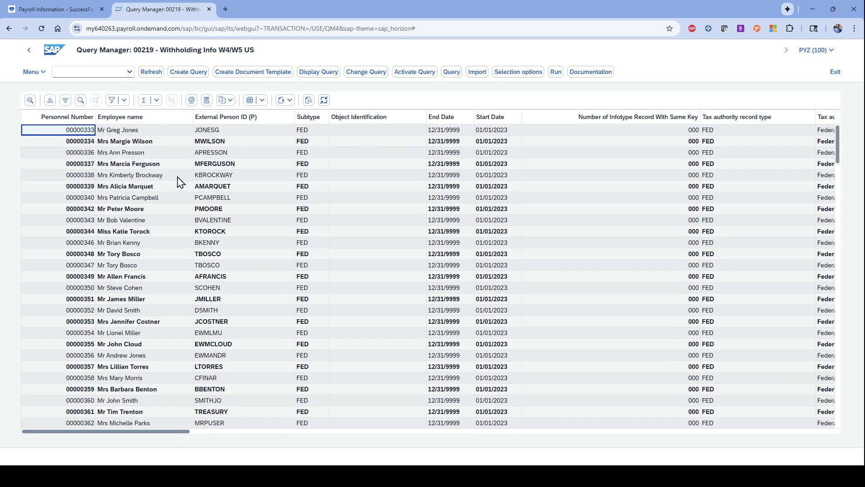
mouse_move(700, 182)
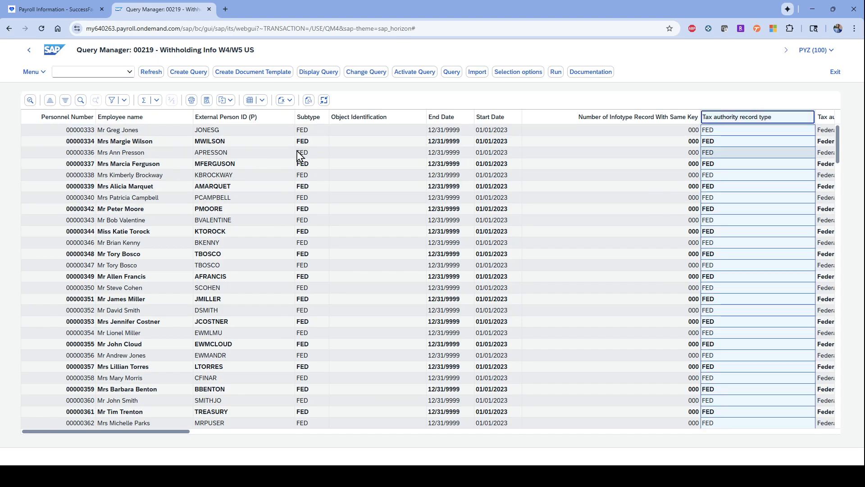
- Filter the Subtype column to GA, leaving ten Georgia state tax records
left_click(309, 116)
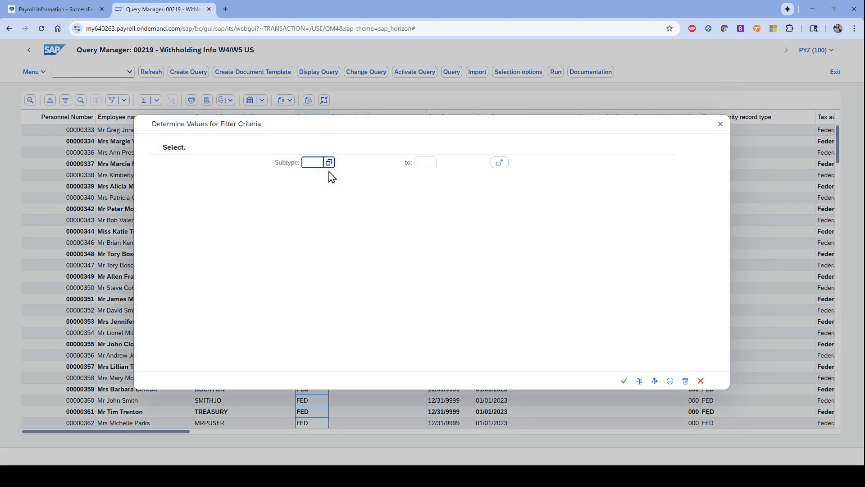
type("GA")
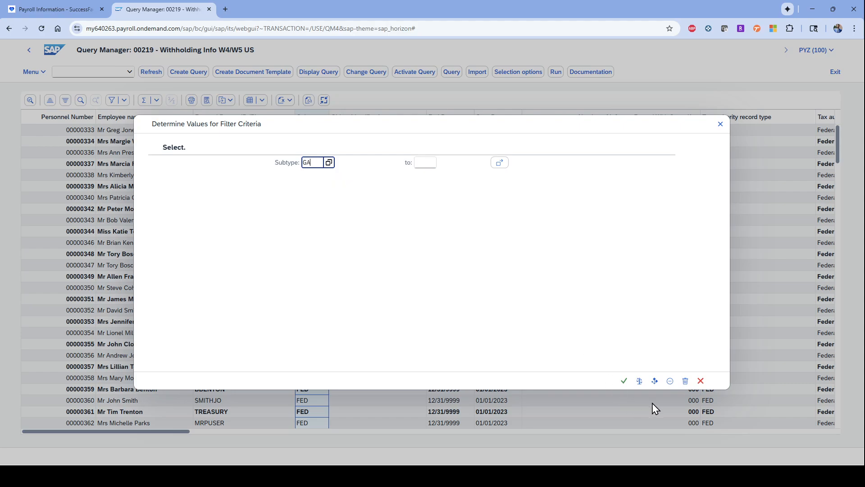
left_click(624, 381)
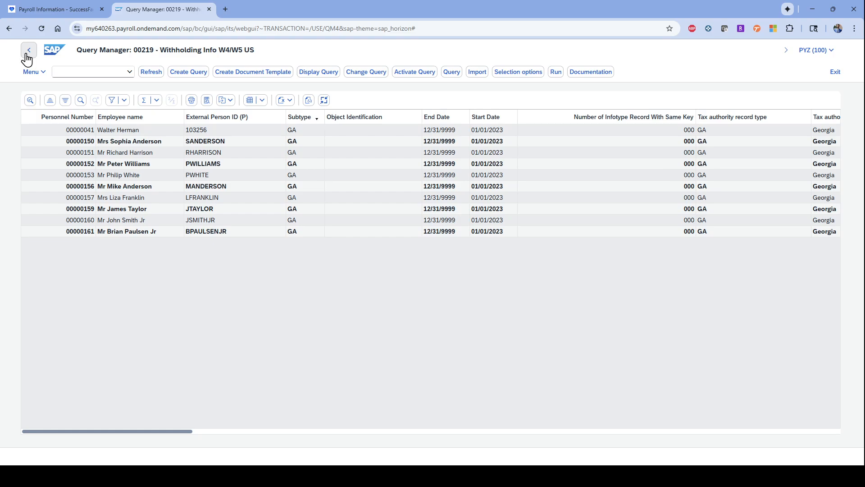
mouse_move(105, 105)
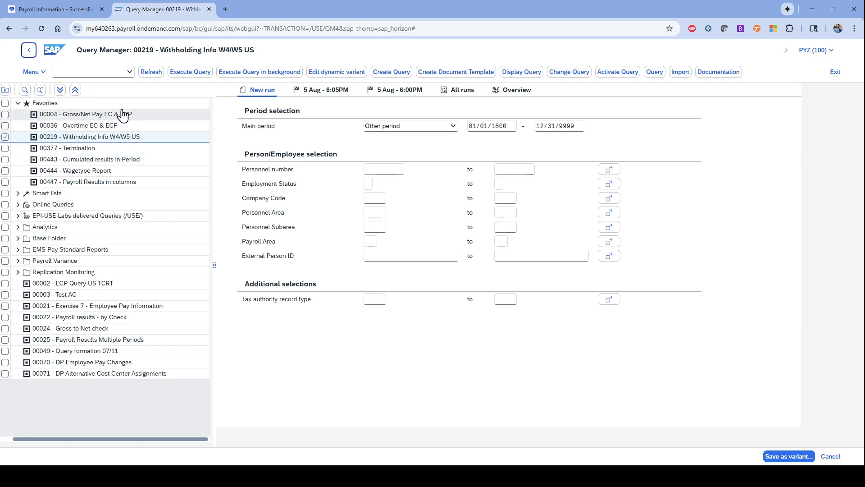
mouse_move(200, 140)
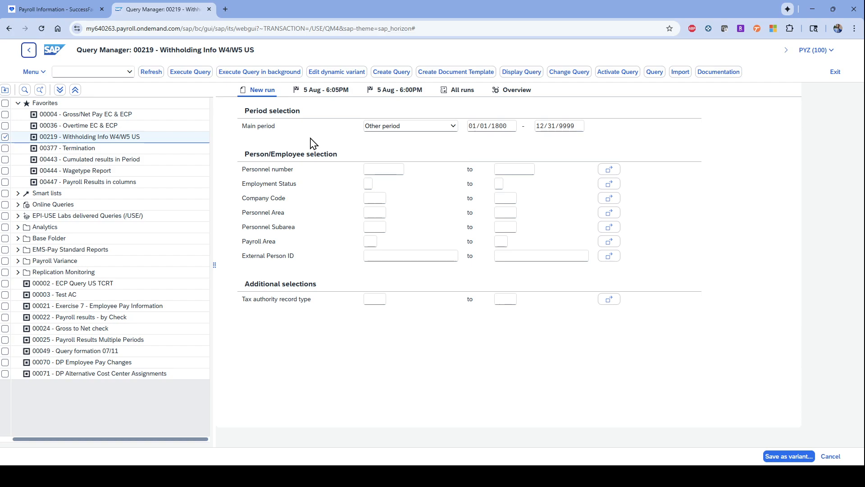
mouse_move(94, 175)
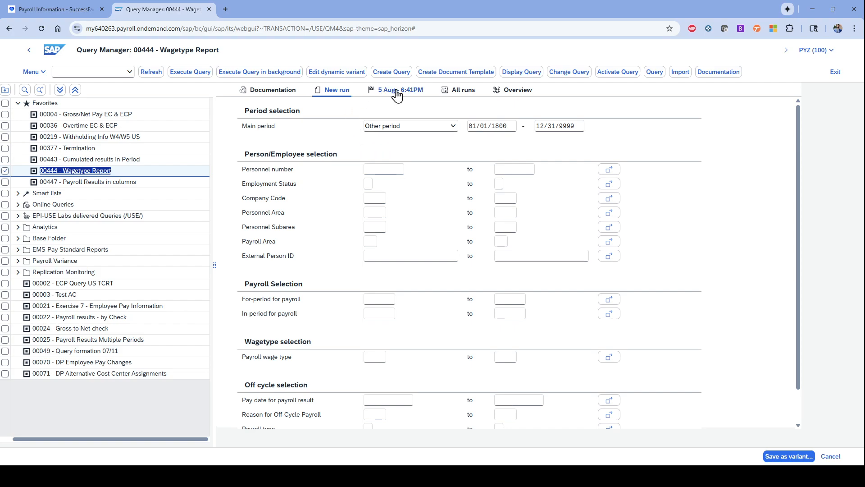
left_click(400, 90)
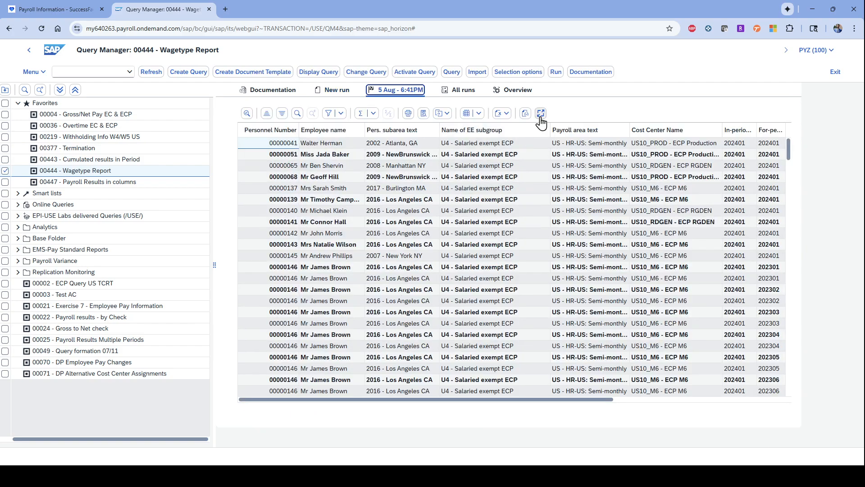
left_click(540, 114)
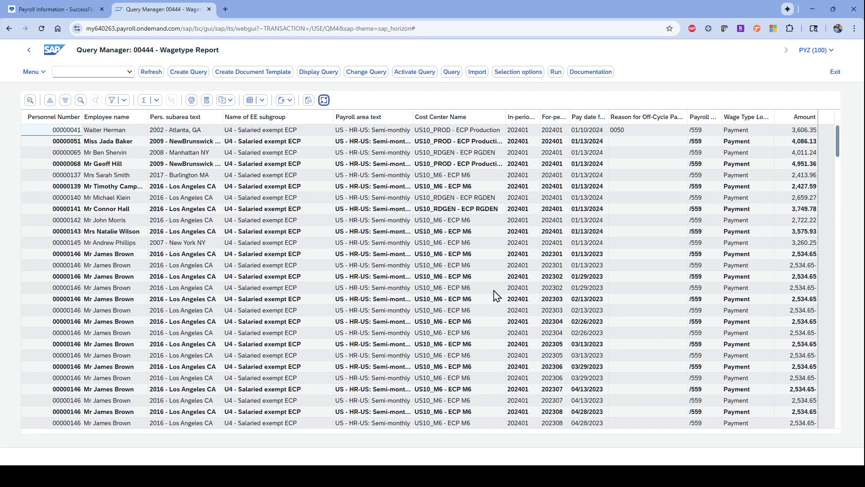
mouse_move(517, 158)
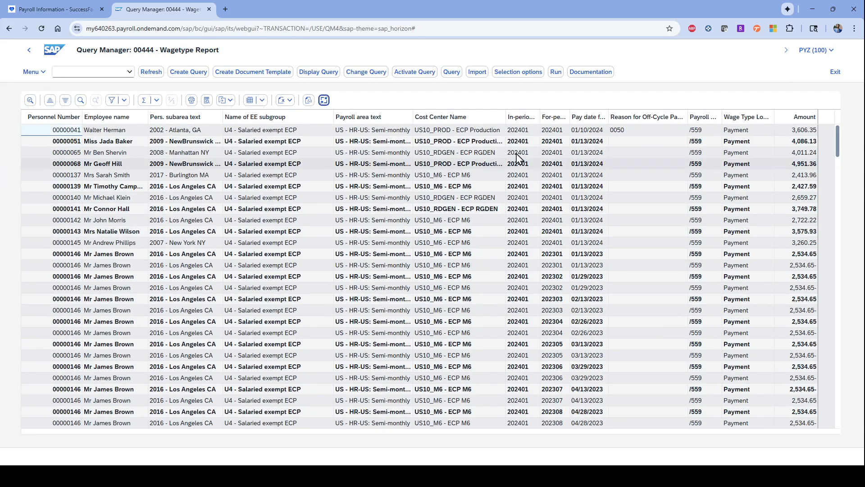
left_click(700, 130)
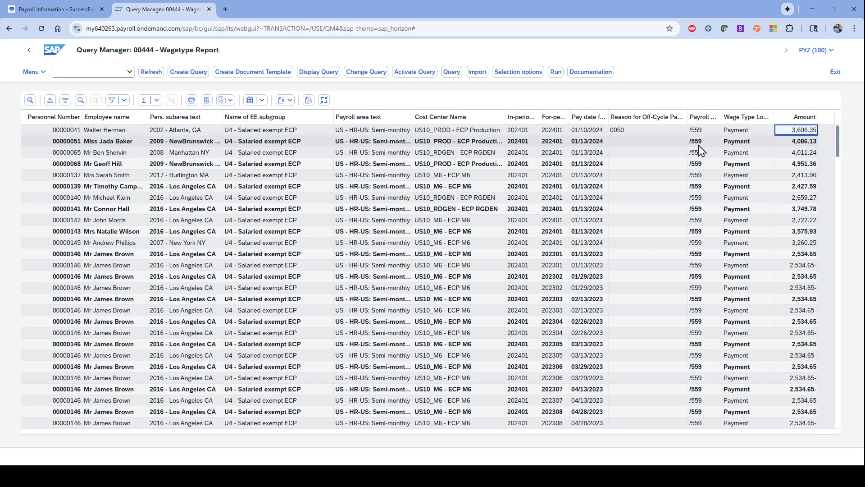
mouse_move(105, 284)
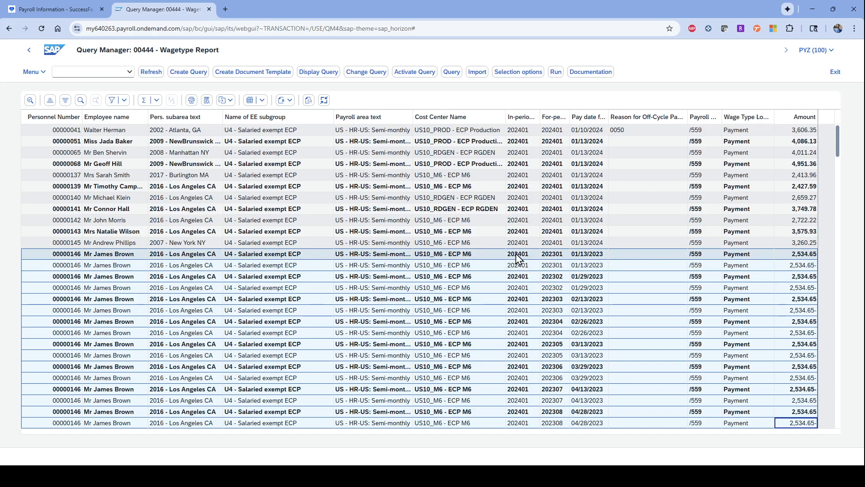
mouse_move(529, 263)
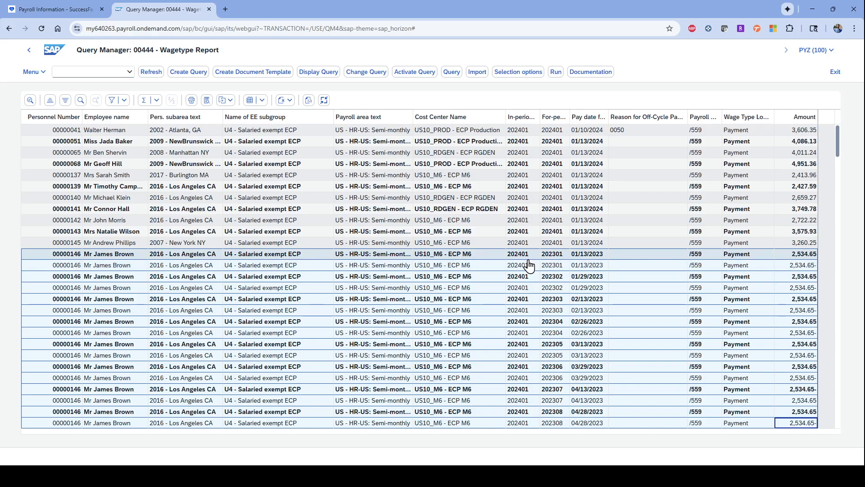
- Scroll down through the Wagetype Report's 01/13/2024 payments for IT, Exec Board and Finance employees
scroll("down", 3)
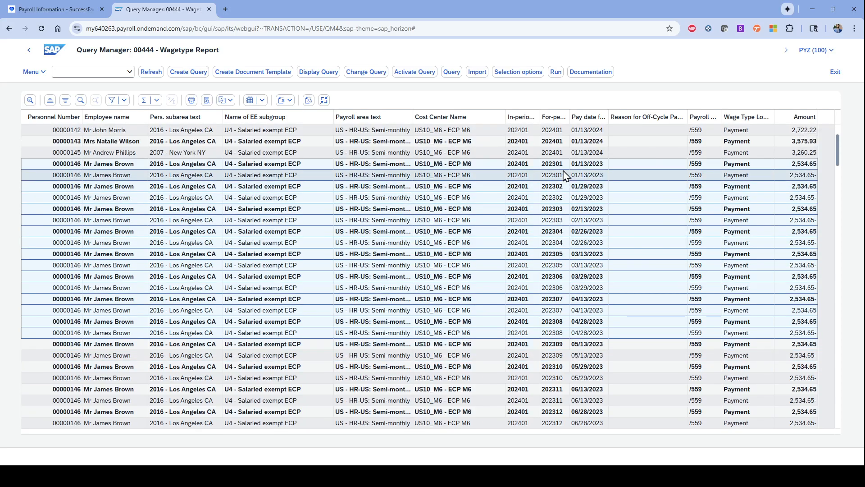
scroll("down", 3)
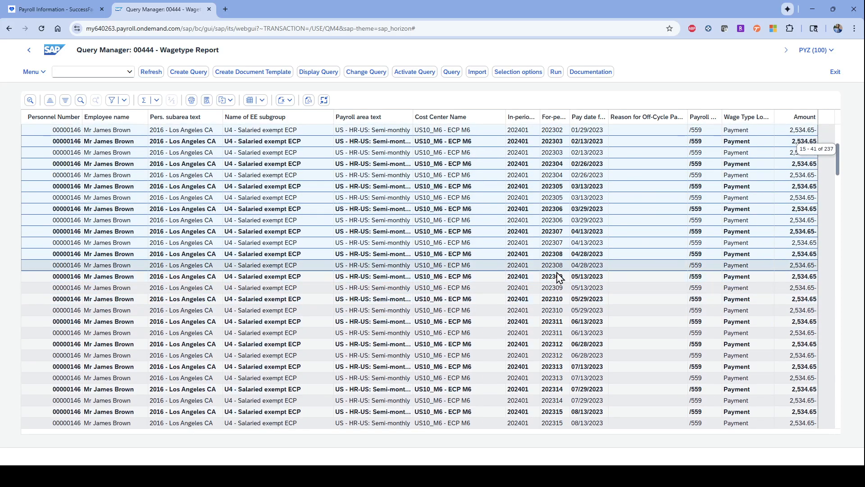
scroll("down", 3)
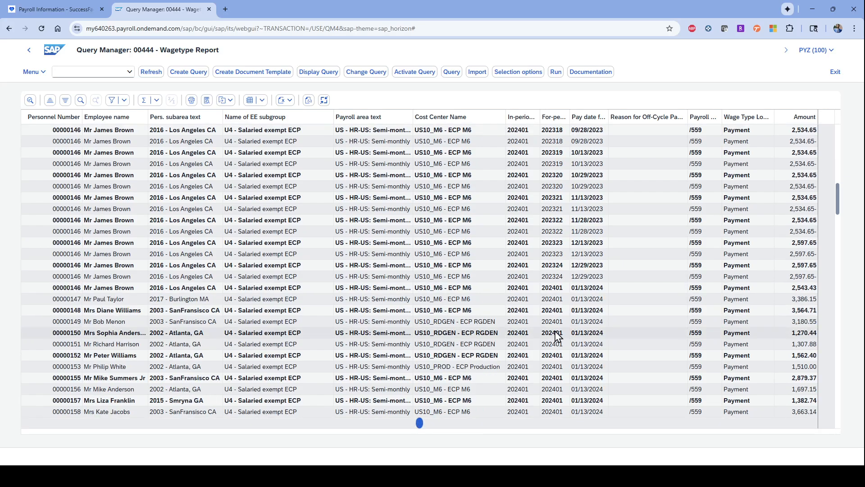
scroll("down", 3)
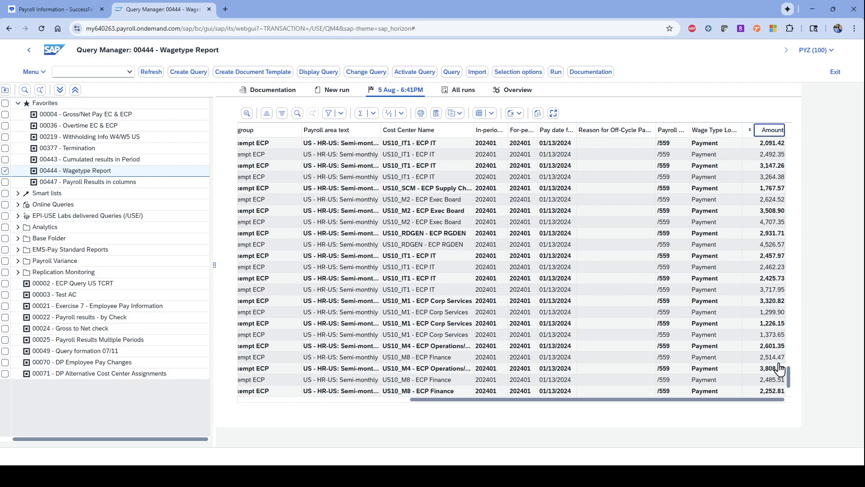
scroll("down", 3)
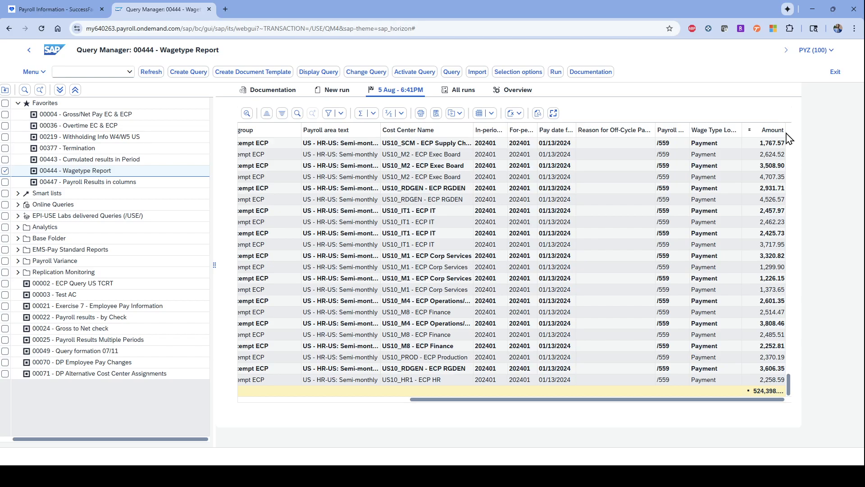
scroll("right", 3)
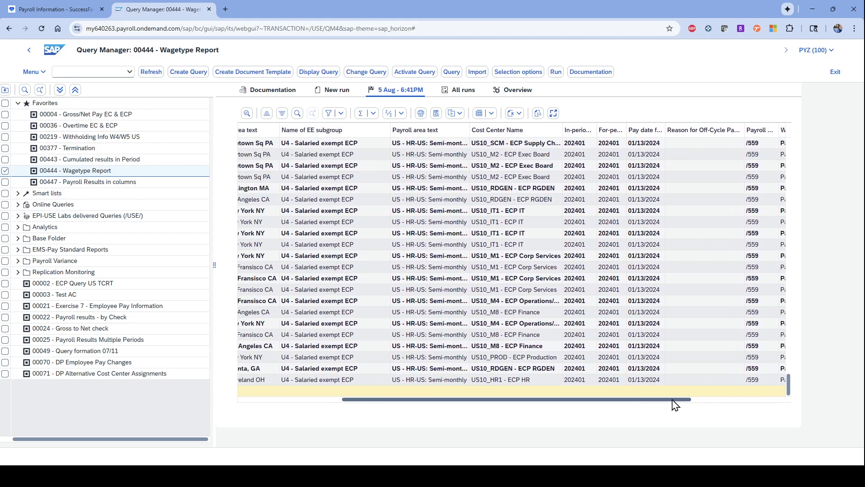
scroll("right", 3)
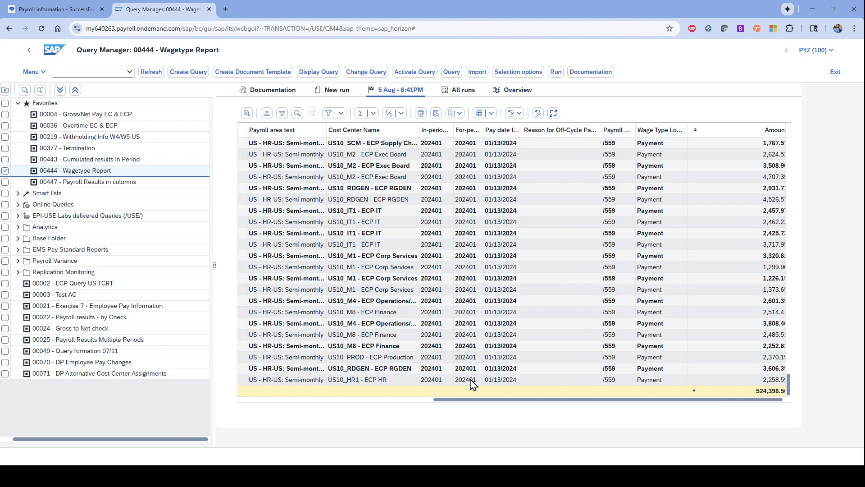
mouse_move(483, 409)
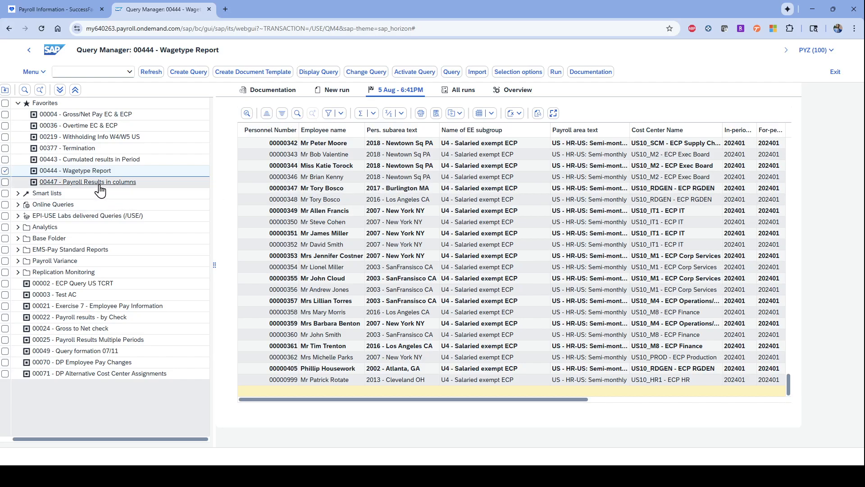
- Open 00447 - Payroll Results in columns from Favorites and show its 5 Aug 7:00PM run
left_click(88, 181)
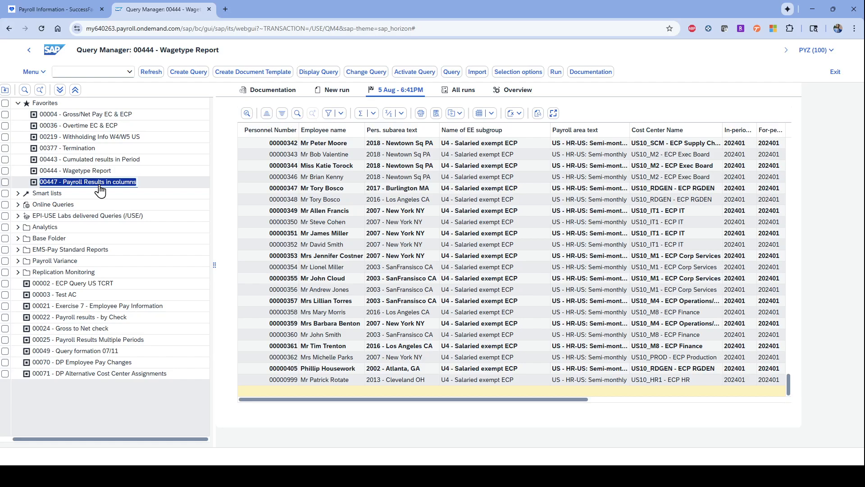
double_click(87, 182)
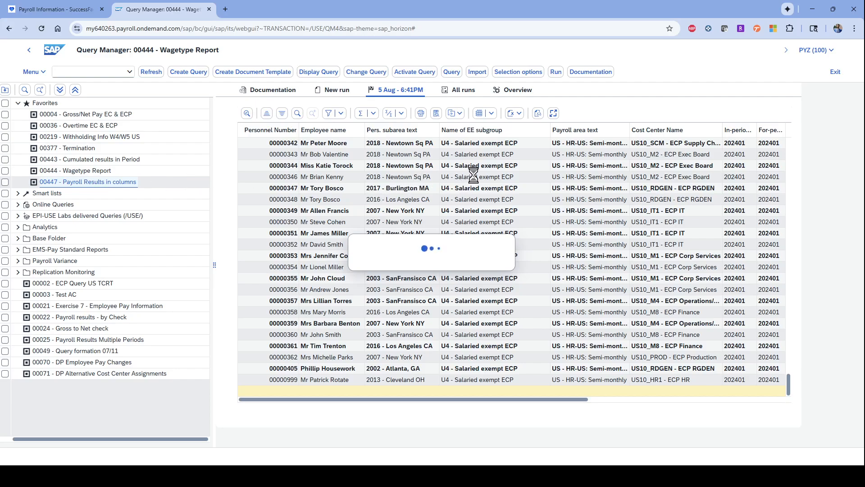
mouse_move(492, 210)
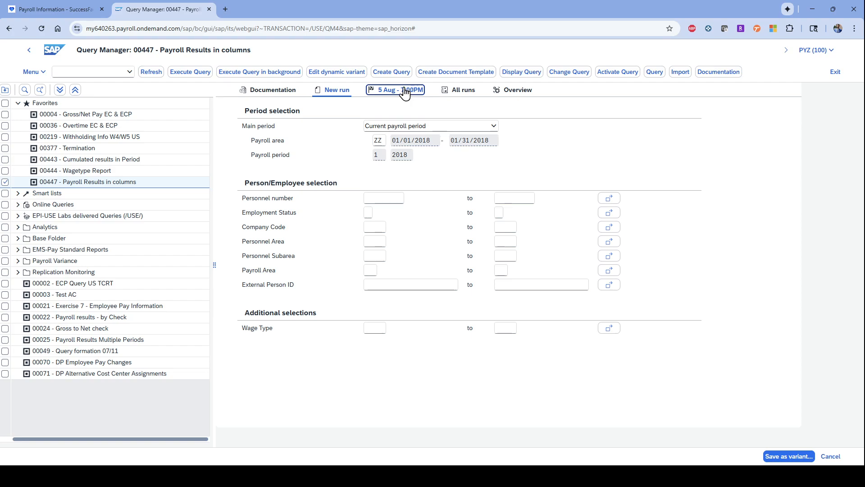
left_click(395, 90)
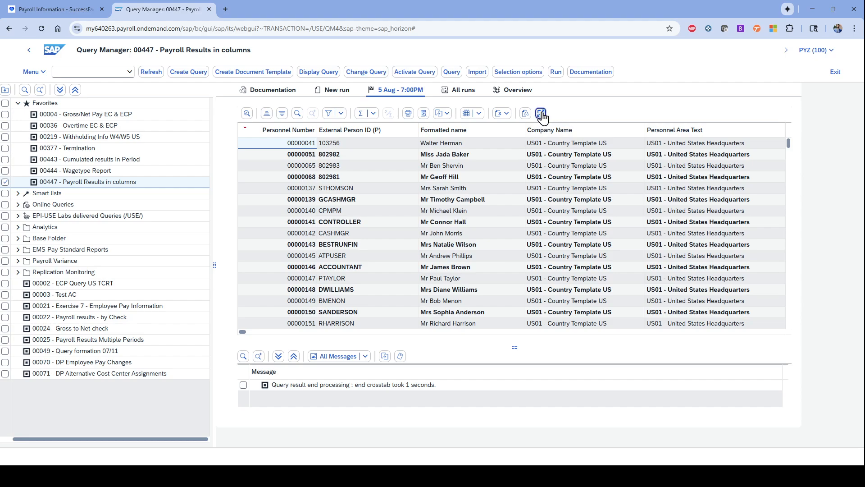
- Show the payroll results full screen and scroll right to wage type columns like /101 Total gross
left_click(541, 113)
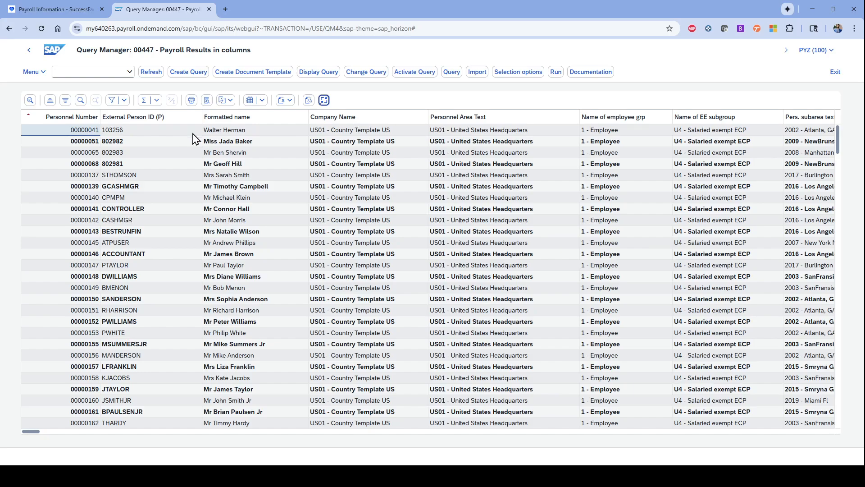
mouse_move(484, 118)
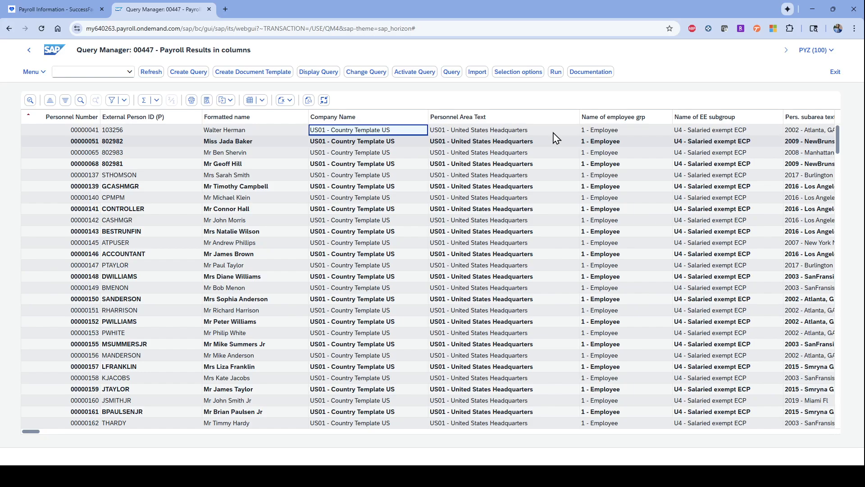
left_click(726, 130)
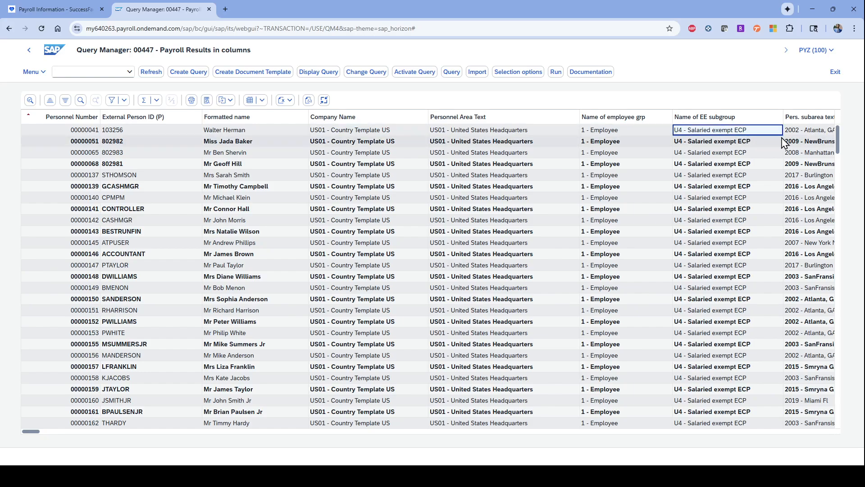
scroll("right", 3)
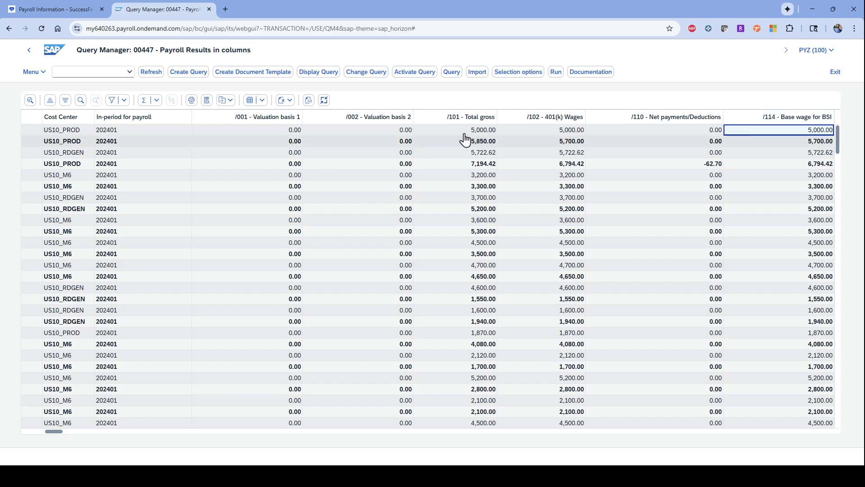
left_click(558, 130)
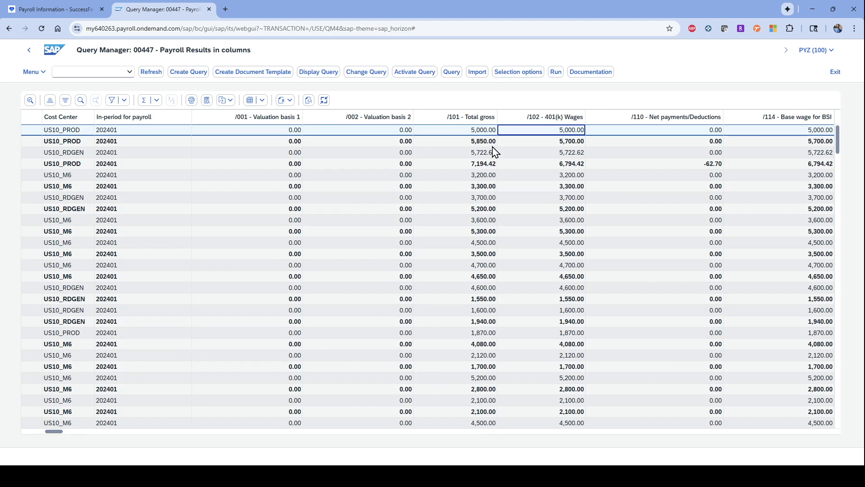
mouse_move(626, 153)
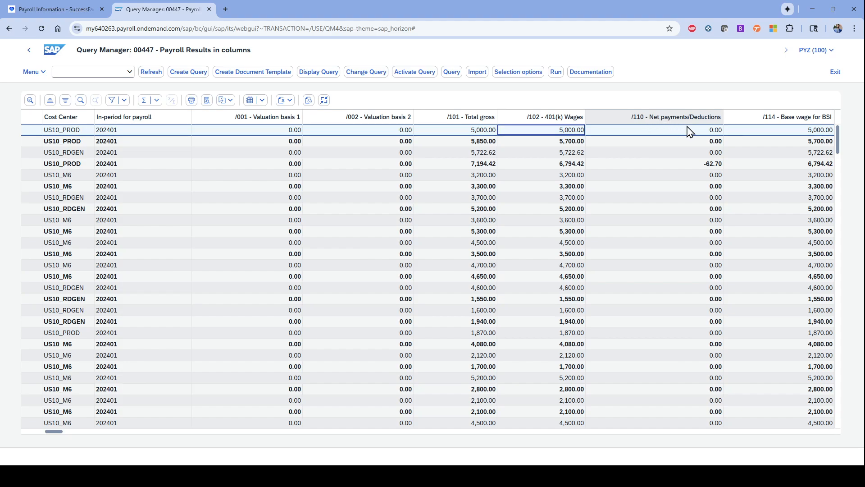
left_click(798, 129)
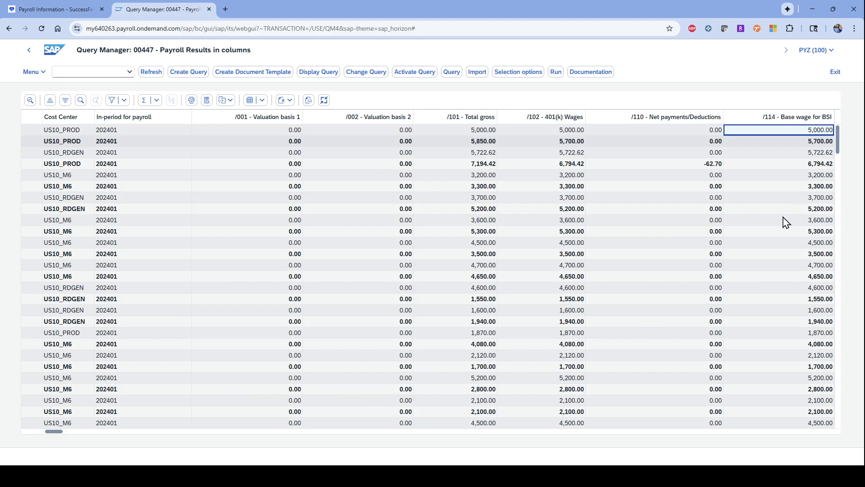
scroll("right", 3)
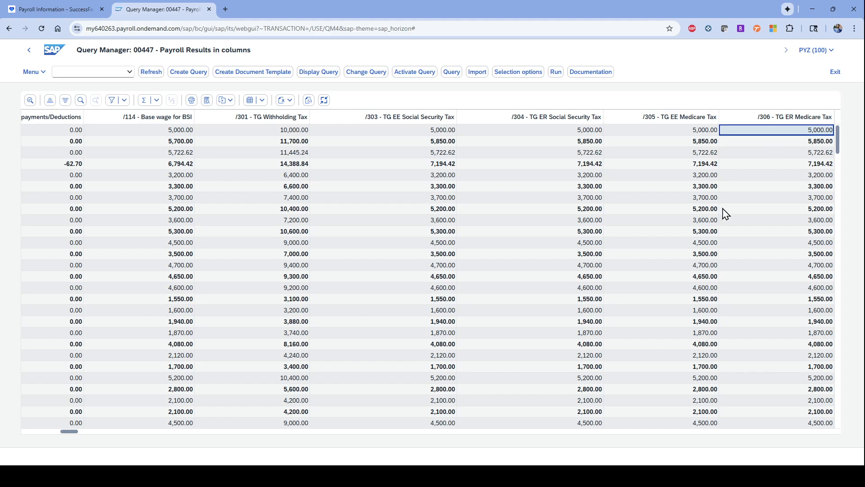
scroll("right", 3)
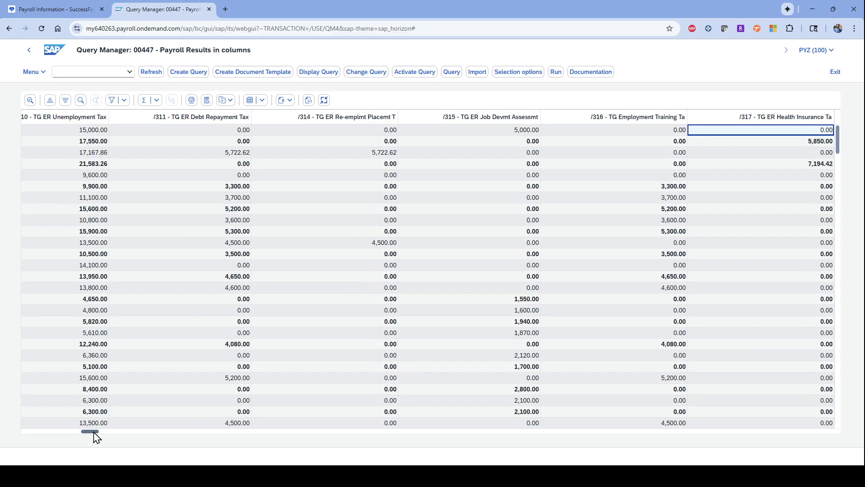
left_click_drag(90, 431, 160, 433)
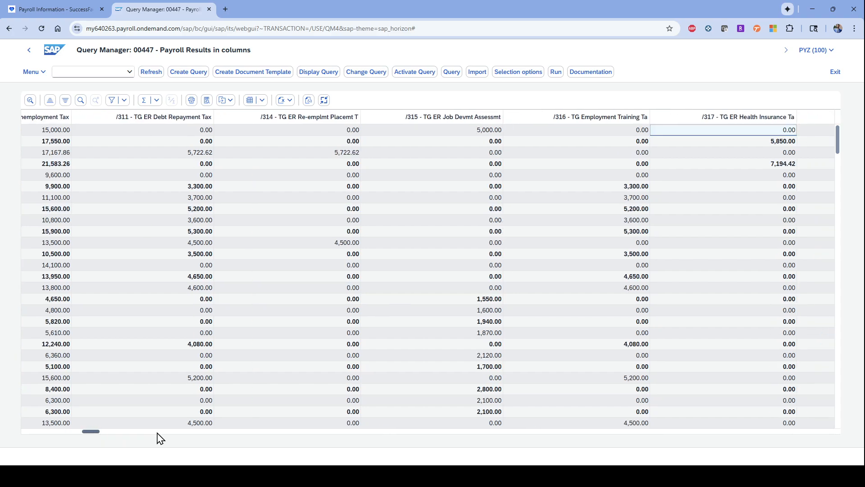
scroll("right", 3)
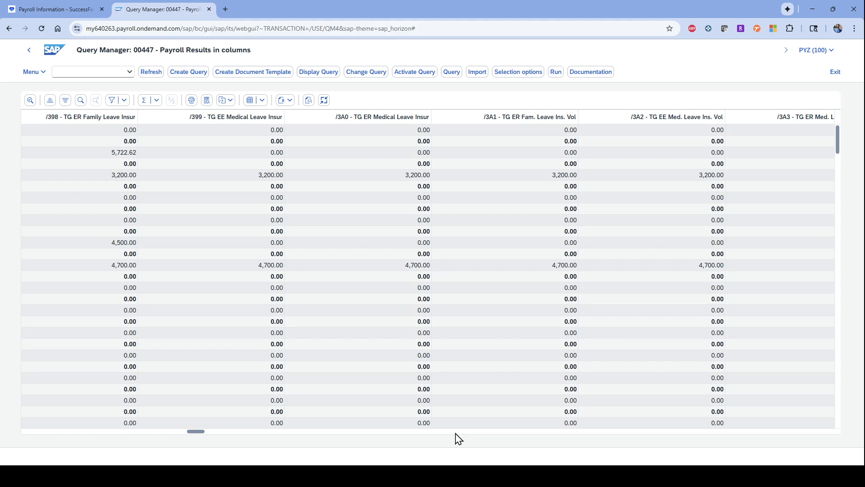
scroll("right", 3)
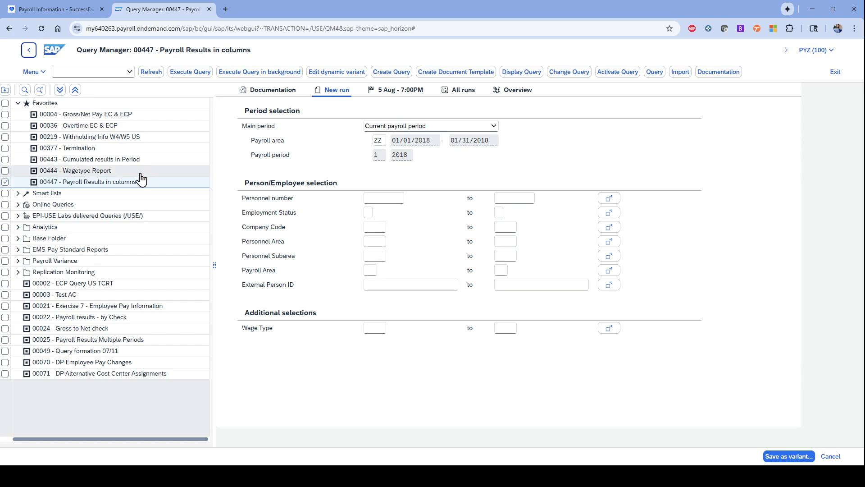
mouse_move(140, 171)
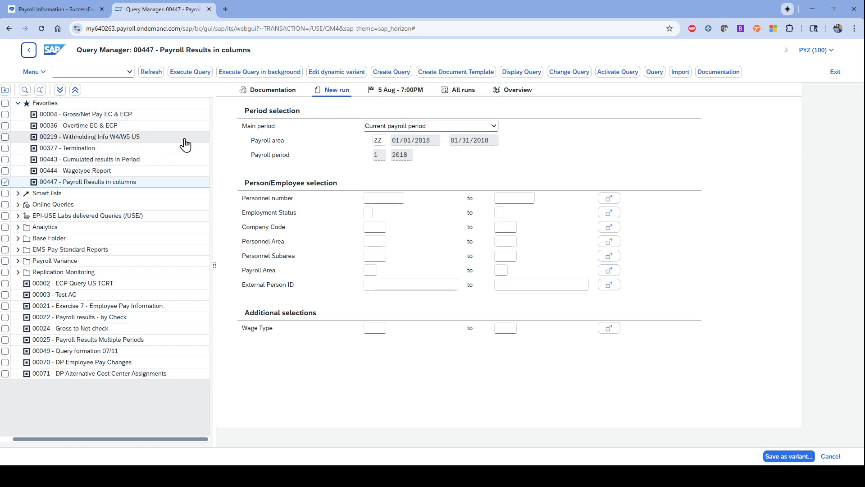
mouse_move(231, 152)
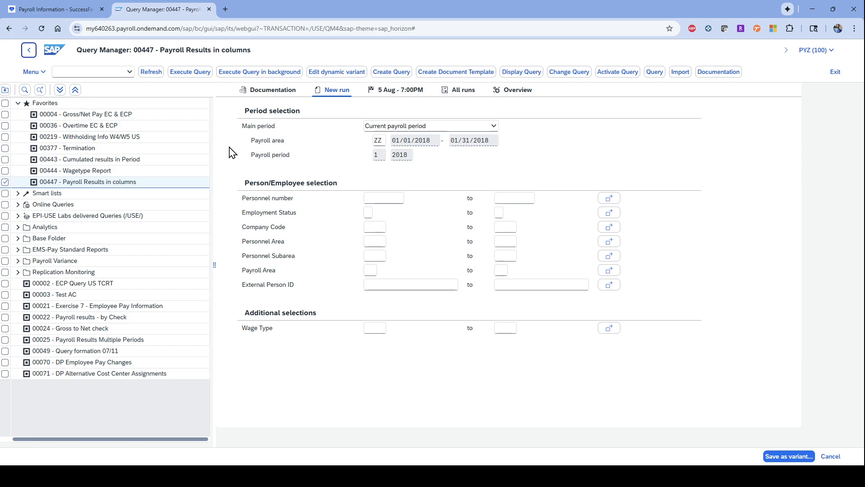
mouse_move(78, 125)
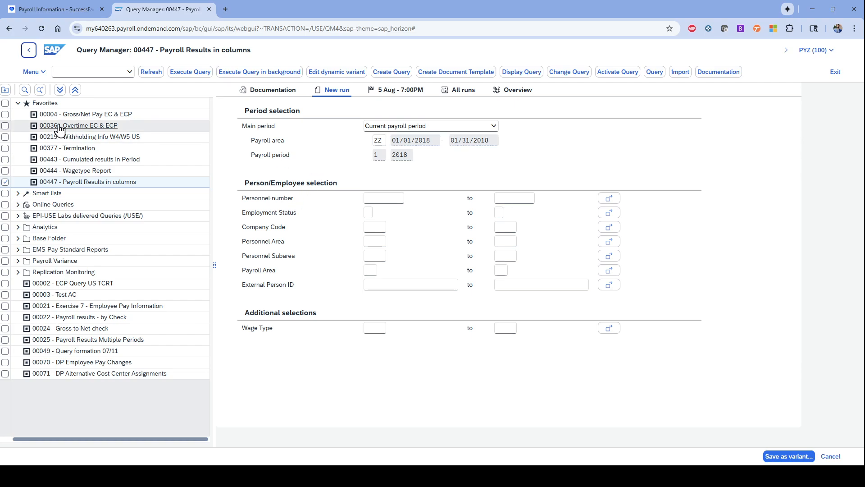